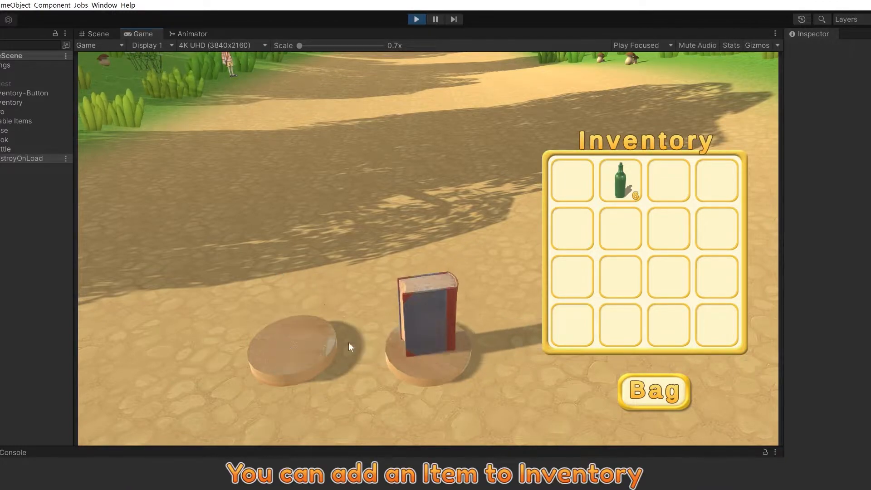
Step: Play the finished demo, collecting book and bottle items and using the book from the inventory
click(422, 311)
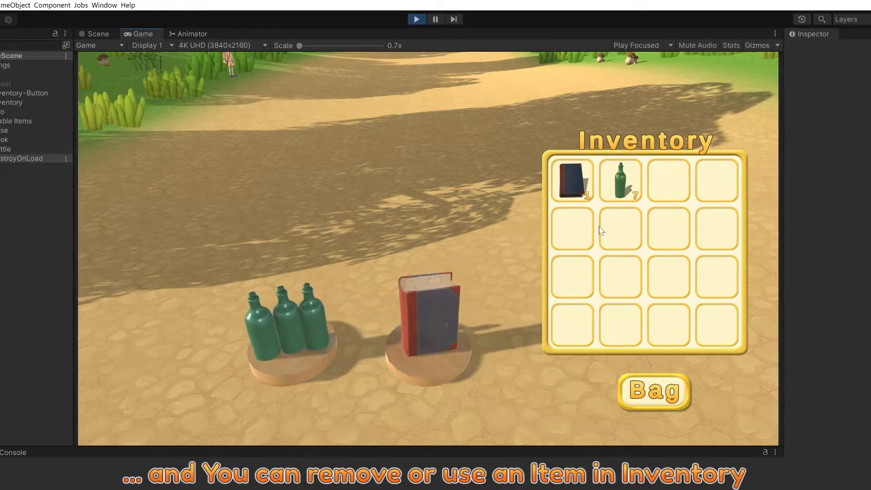
click(620, 178)
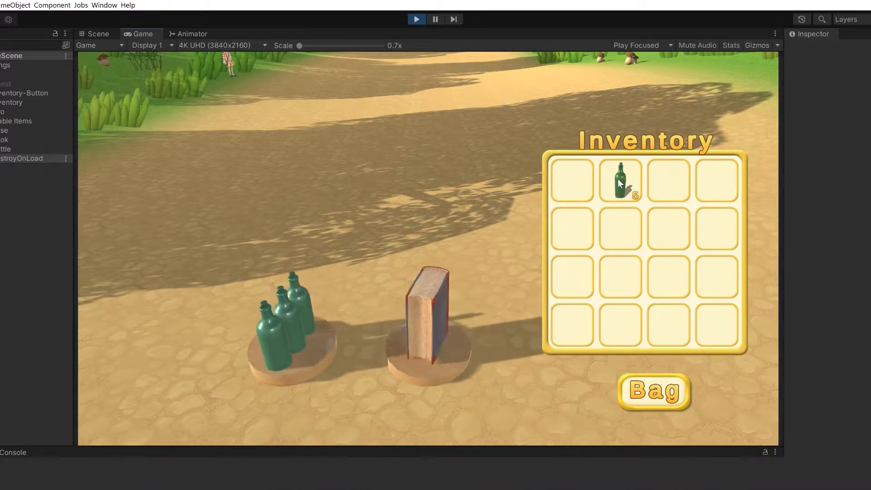
click(424, 308)
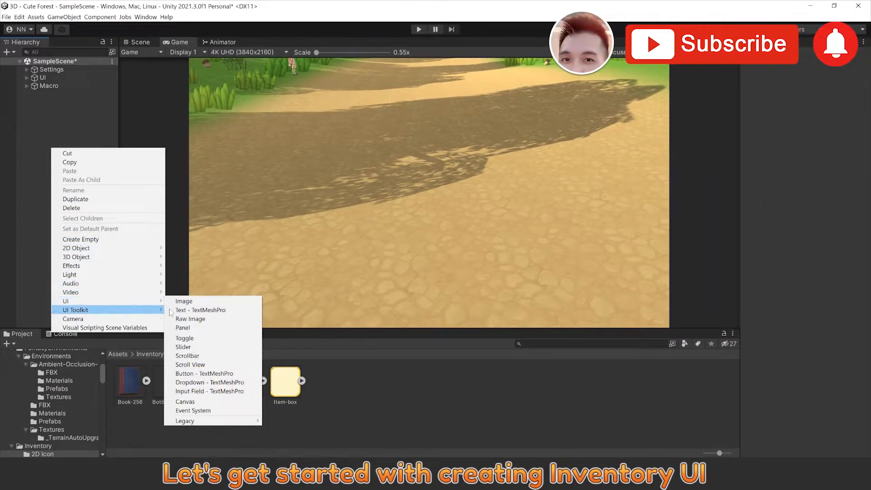
Step: Create an Inventory UI image sized 500×500 and anchored middle-right
click(184, 301)
text(500)
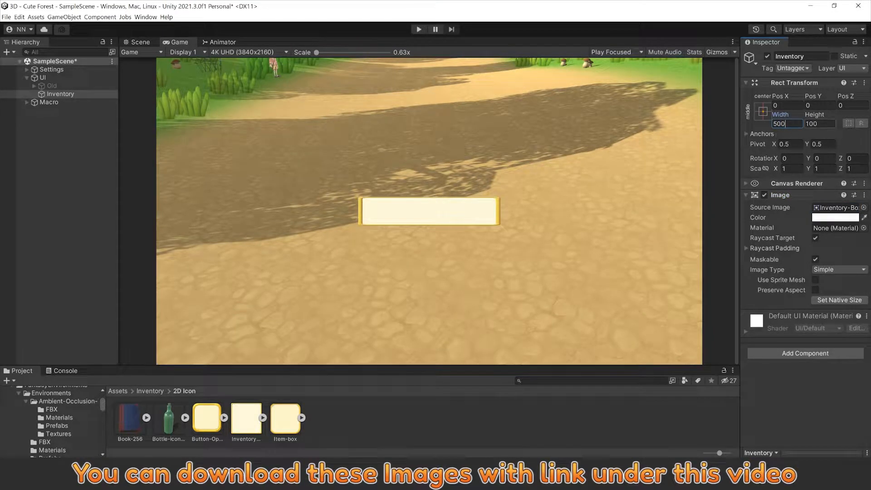
click(762, 112)
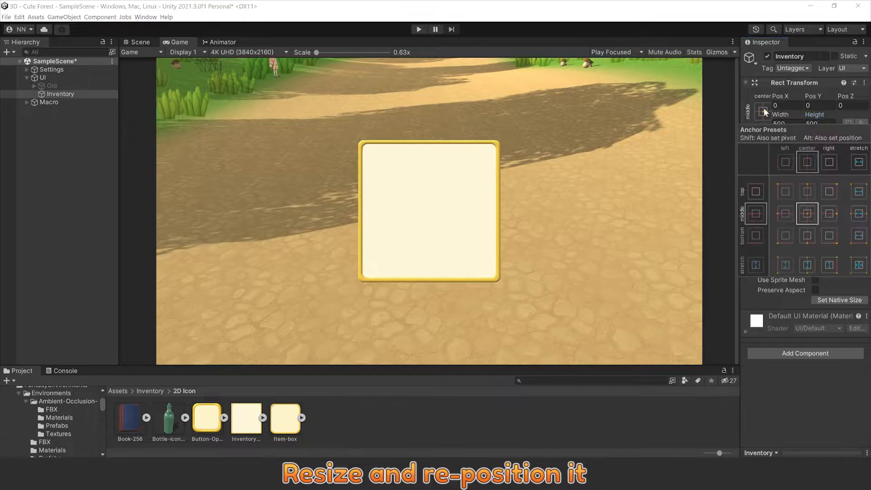
click(828, 213)
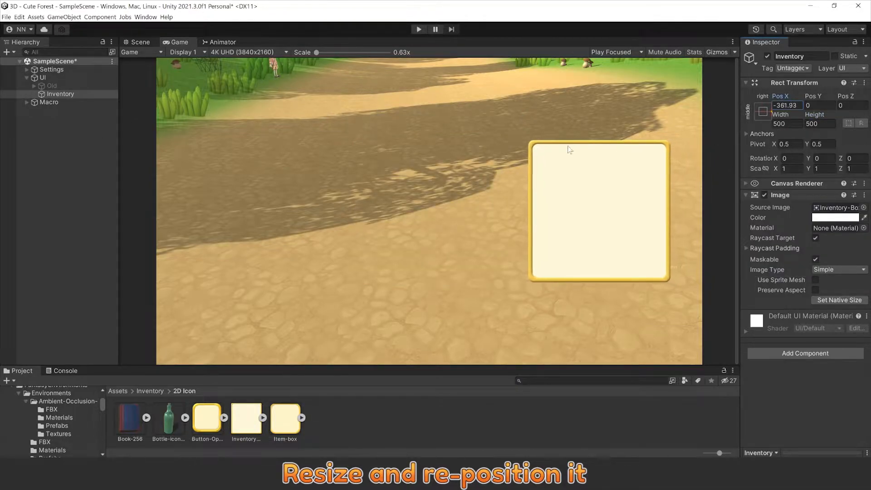
click(59, 93)
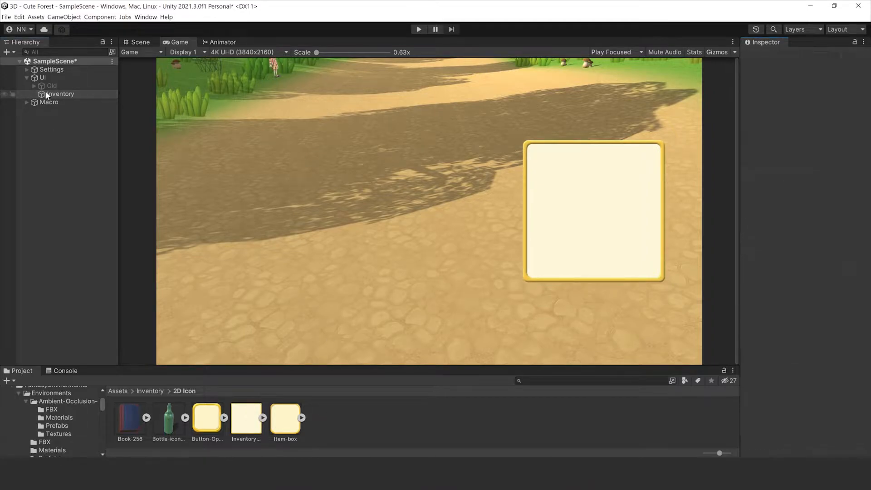
Step: Add an 'Inventory' TextMeshPro title with the Outline preset and an orange colour gradient
right_click(60, 94)
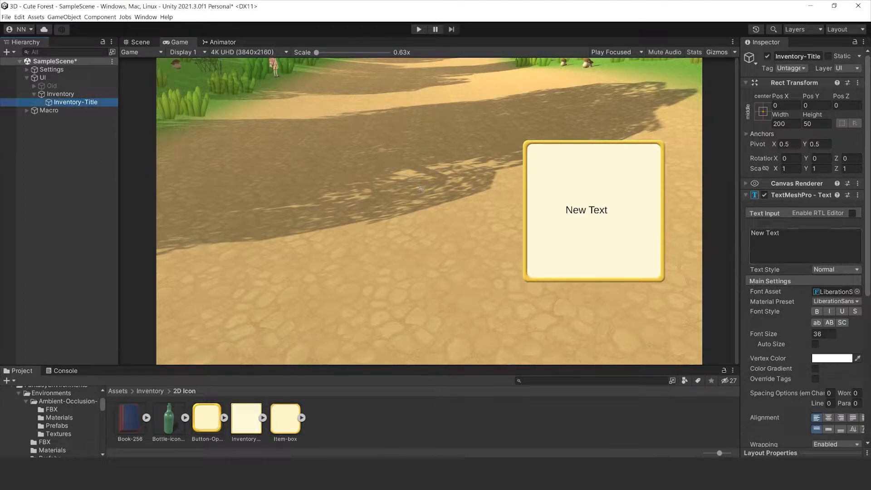
text(Inventory)
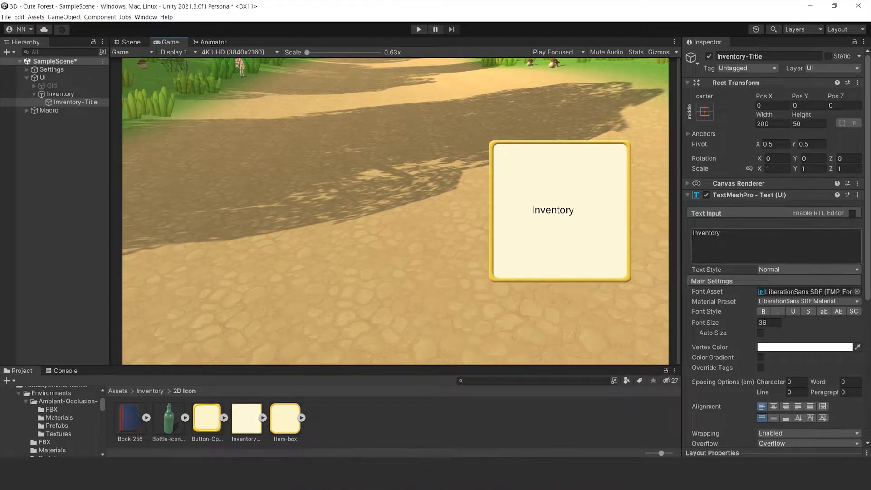
click(807, 301)
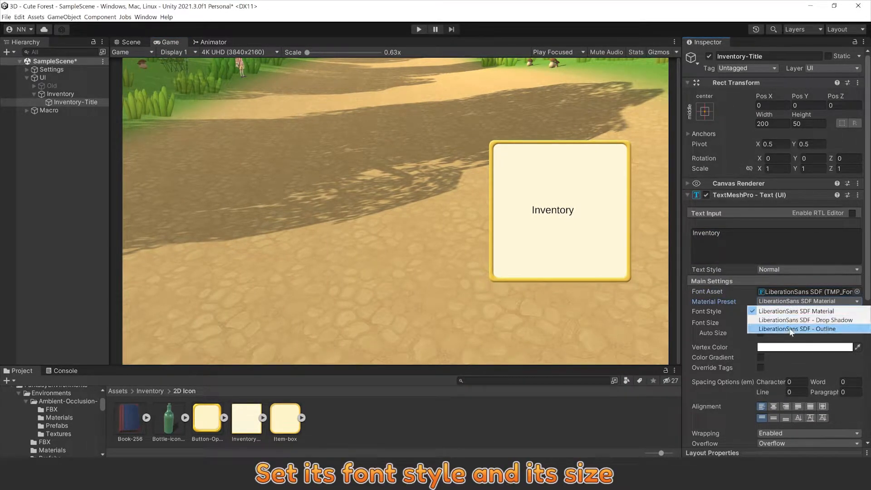
click(798, 328)
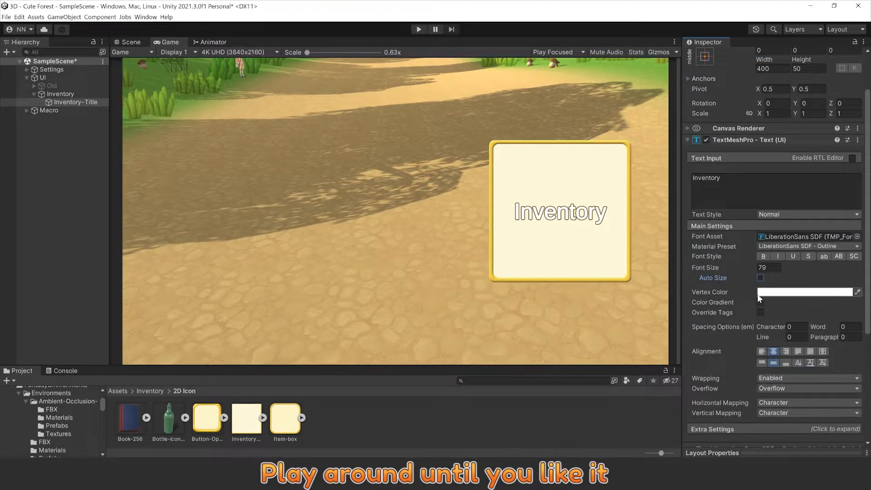
click(760, 302)
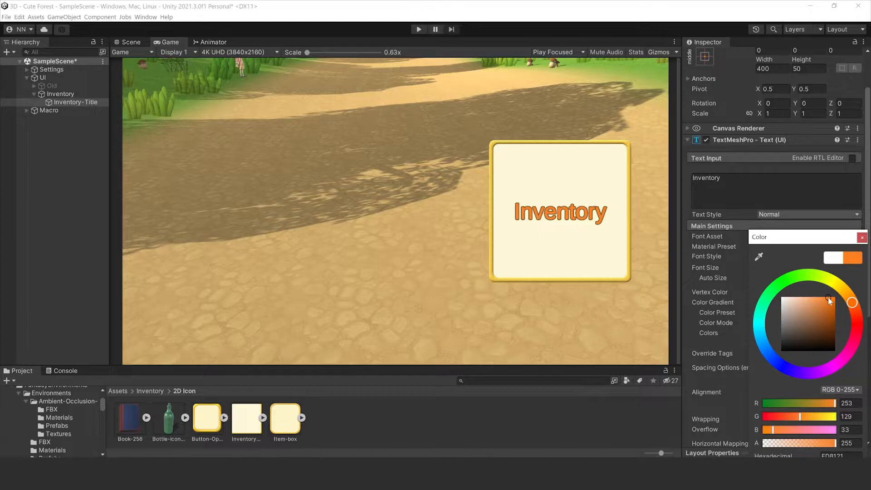
click(825, 296)
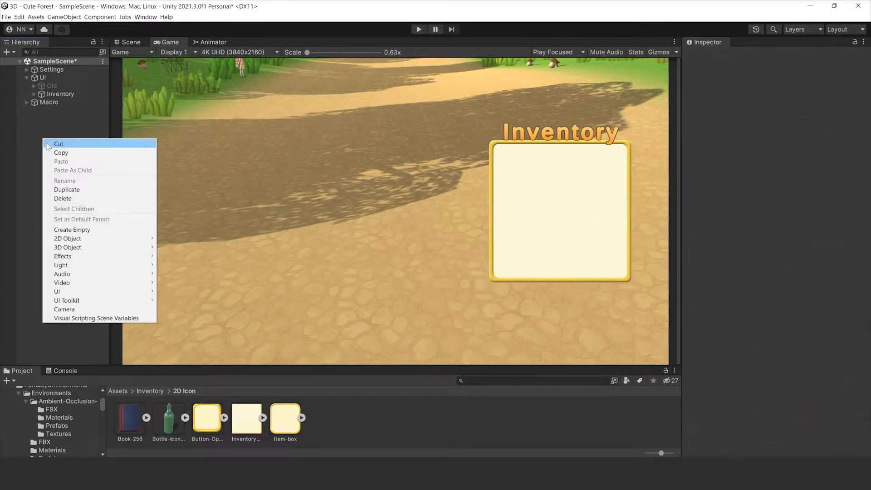
mouse_move(67, 300)
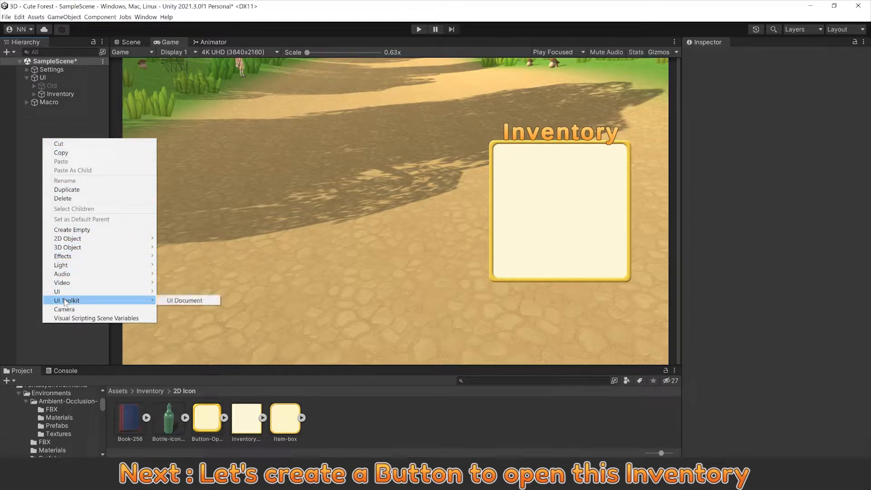
mouse_move(56, 292)
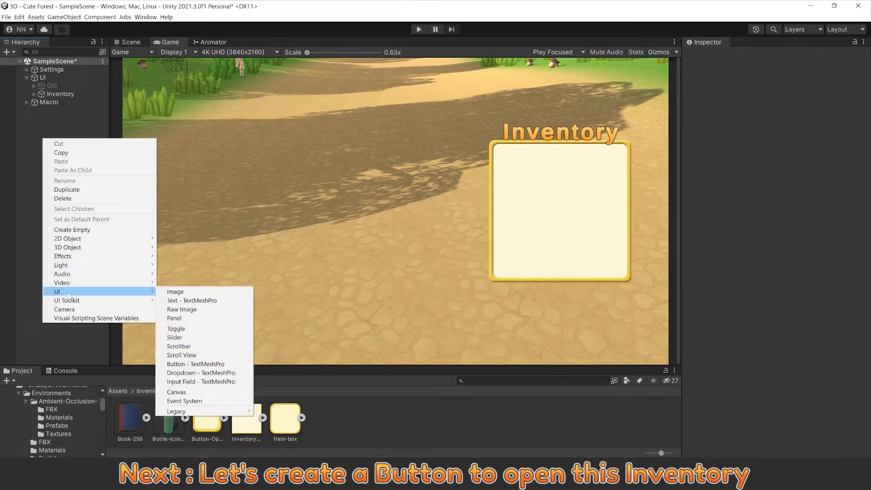
Step: Add an Inventory-Button anchored bottom-right, sized 300 wide and 100 tall
click(195, 364)
text(Inventory-Button)
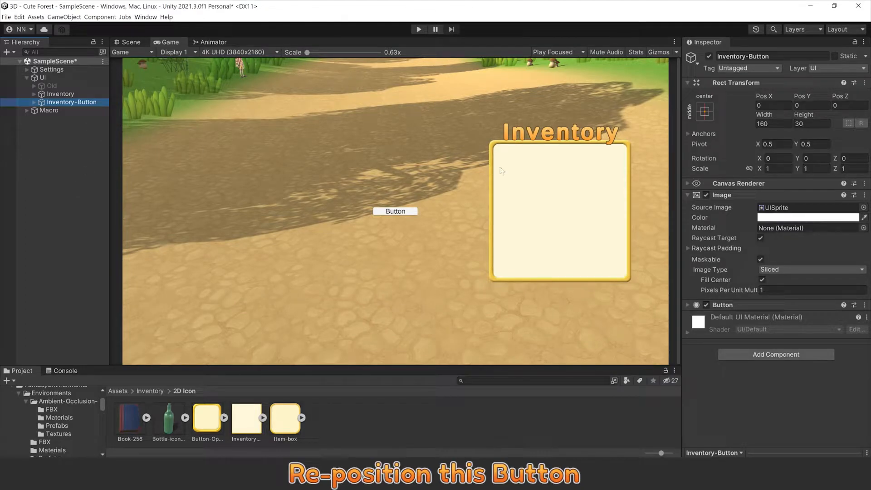
click(705, 112)
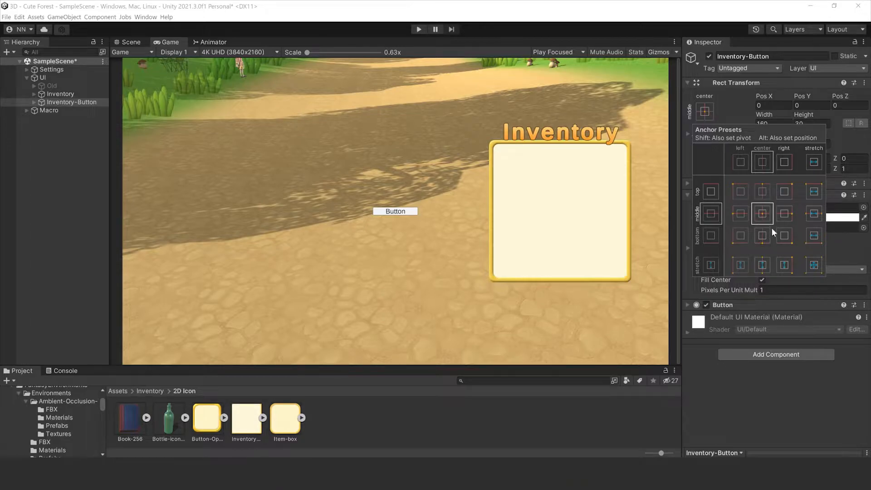
click(784, 236)
text(300)
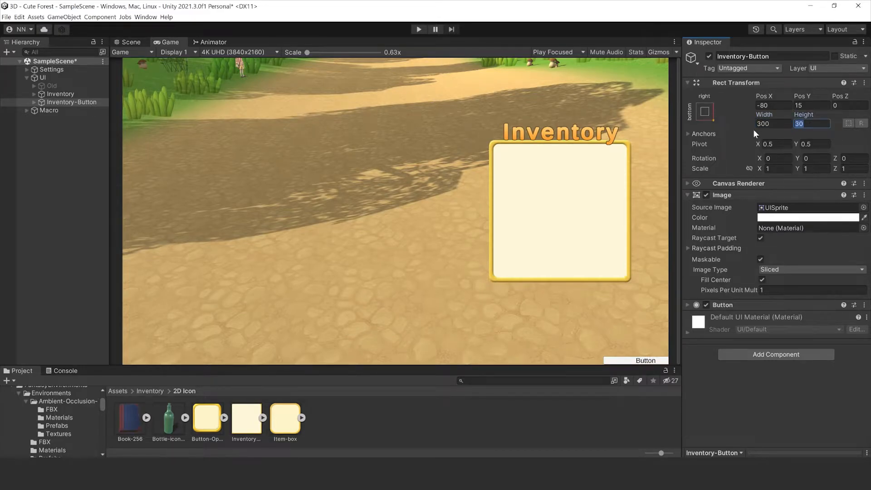
text(100)
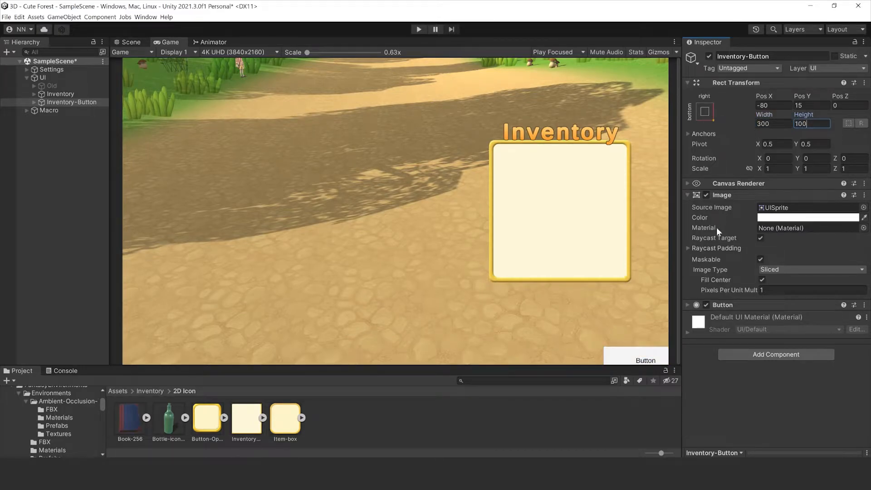
mouse_move(577, 281)
text(169)
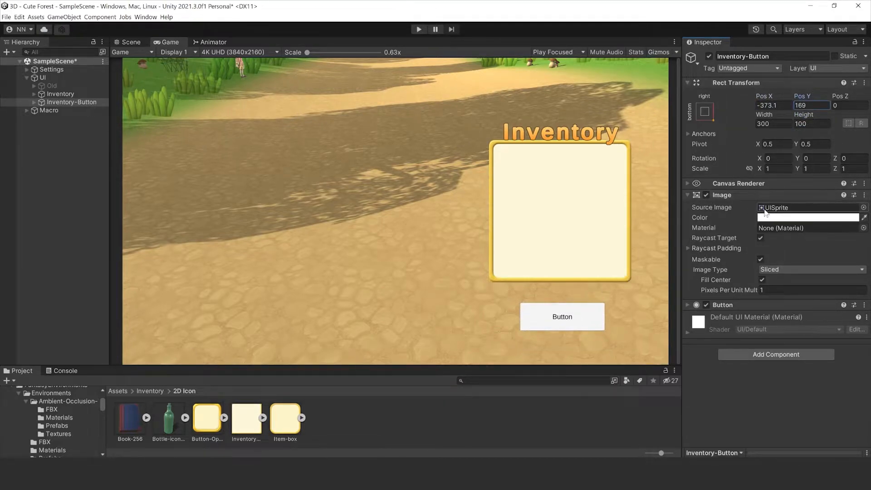
Step: Apply the Button-Open sprite and place a copy of the Inventory title under the button
click(207, 417)
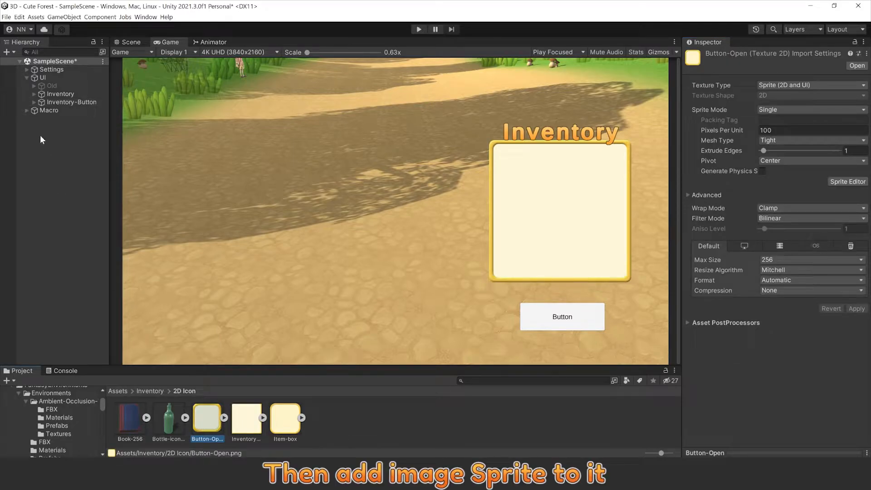
click(71, 102)
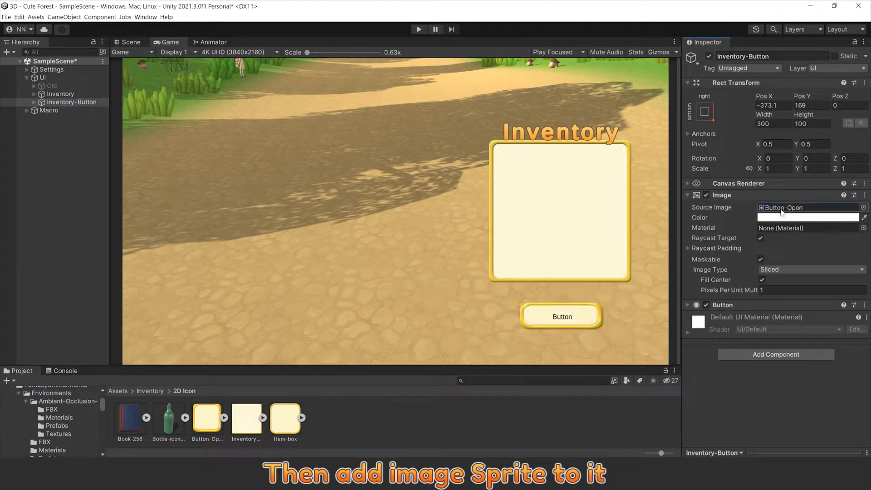
click(81, 110)
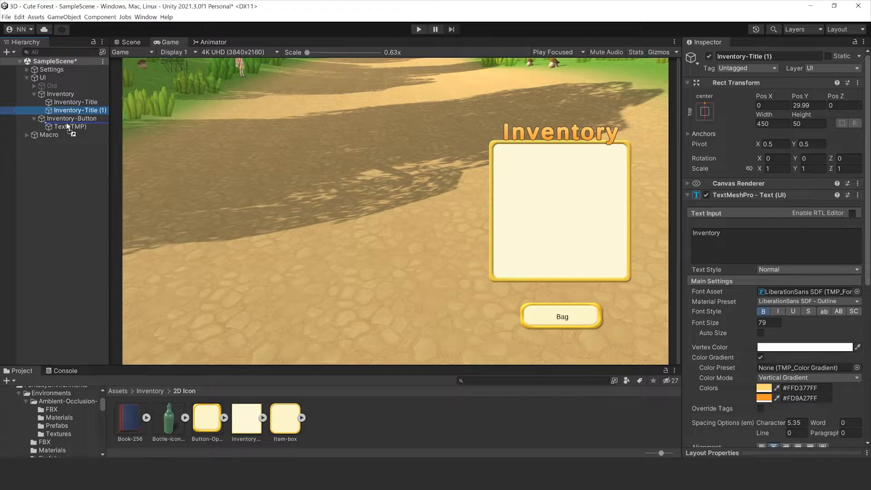
drag(81, 109, 71, 118)
text(Tex)
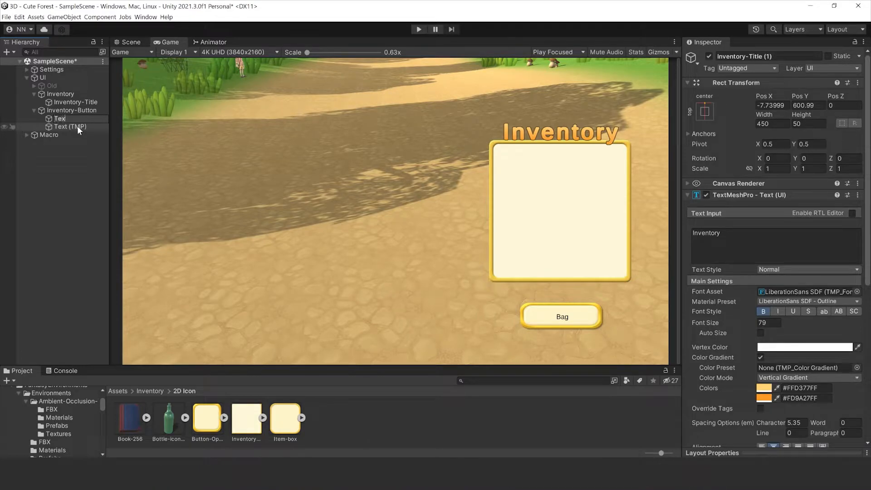
Step: Replace the default button label with a centred 'Bag' title
click(59, 118)
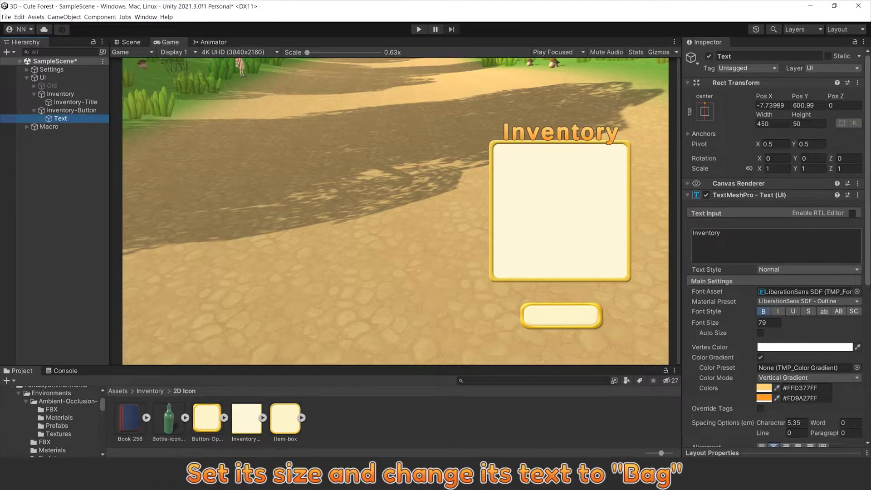
click(704, 111)
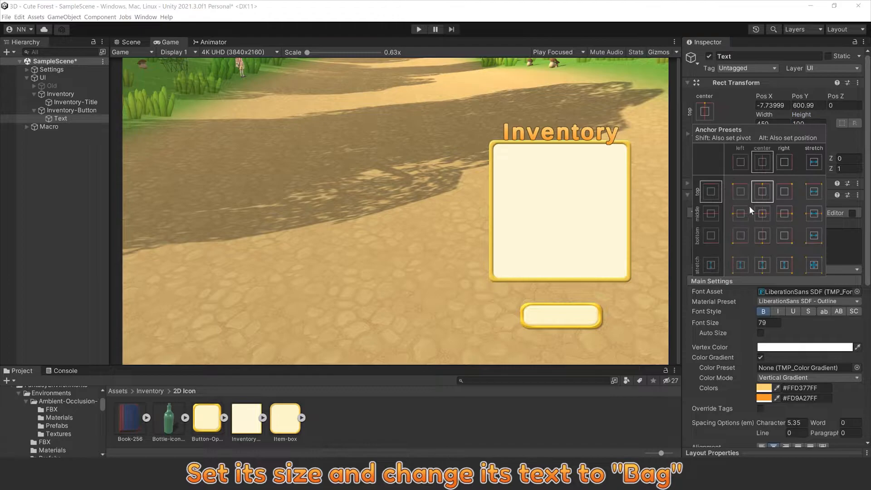
text(Bag)
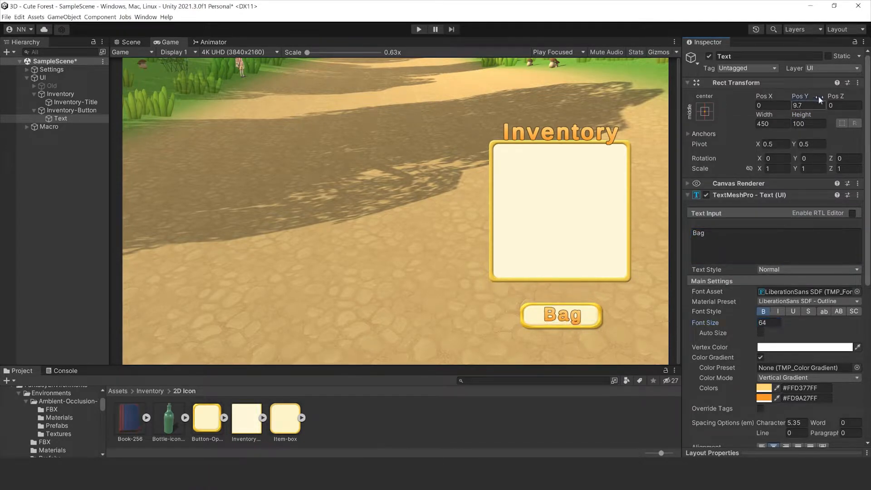
Step: In Play mode, set the button tint to white with pale orange pressed, then copy the component
click(71, 110)
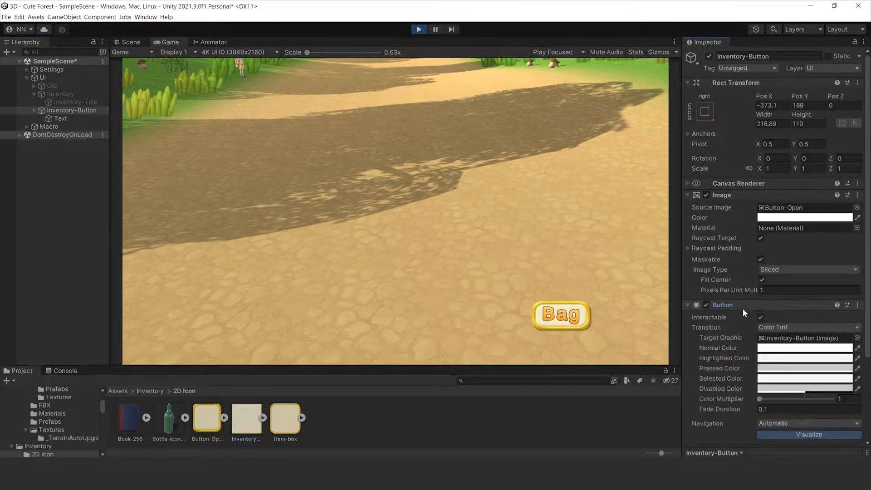
click(803, 347)
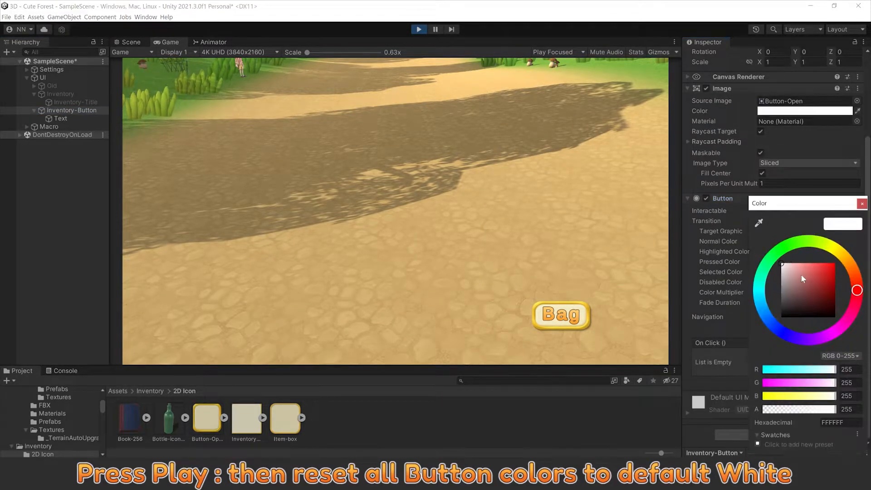
click(861, 203)
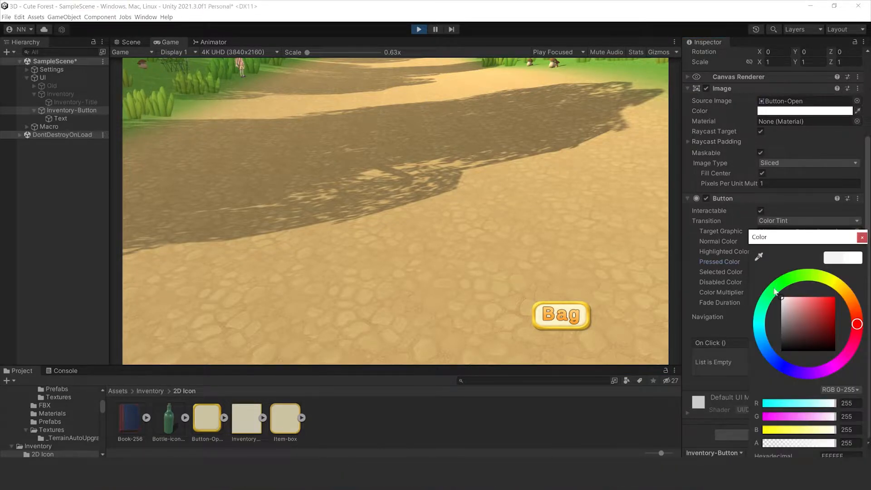
click(862, 237)
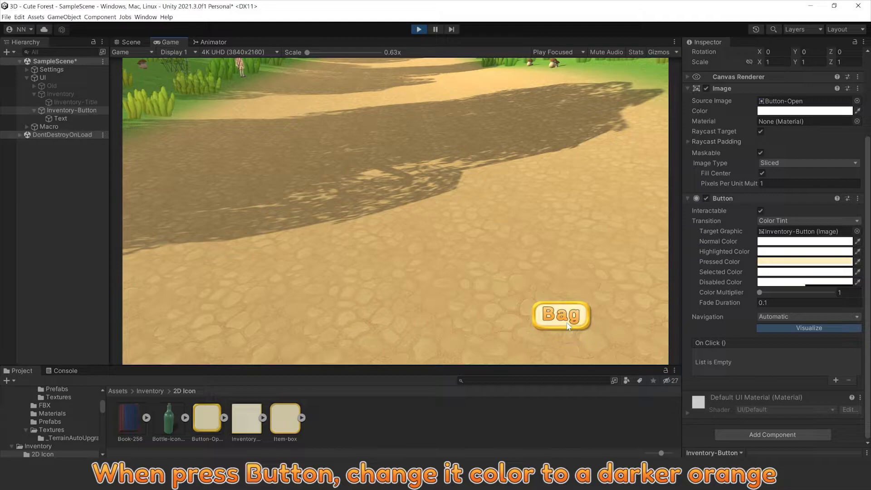
click(848, 198)
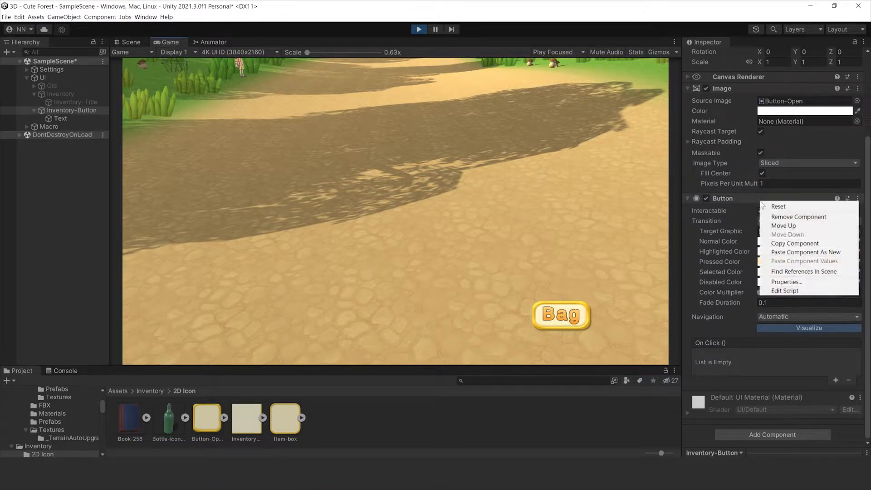
click(803, 261)
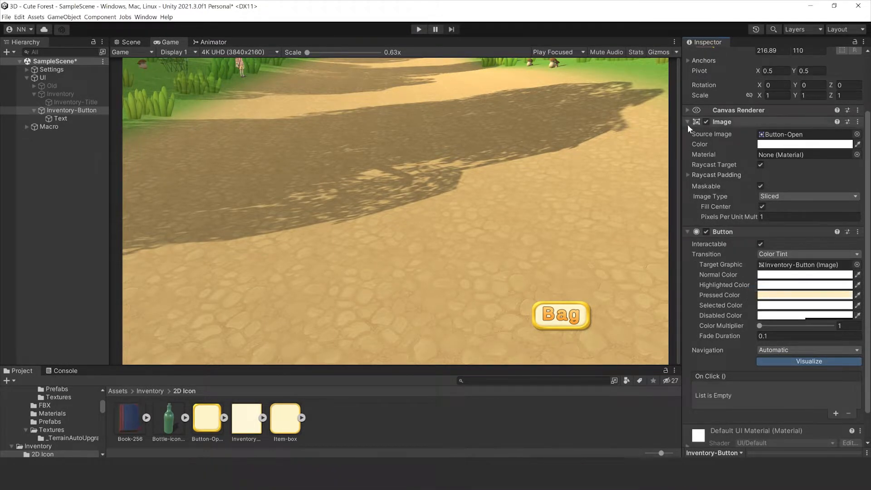
Step: Add a Script Machine whose new graph is saved as Inventory-Button in the Events folder
click(775, 255)
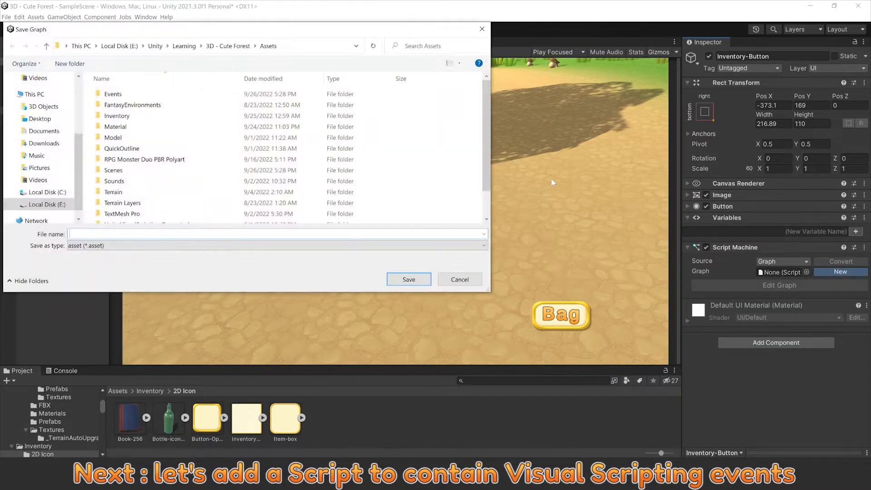
double_click(113, 94)
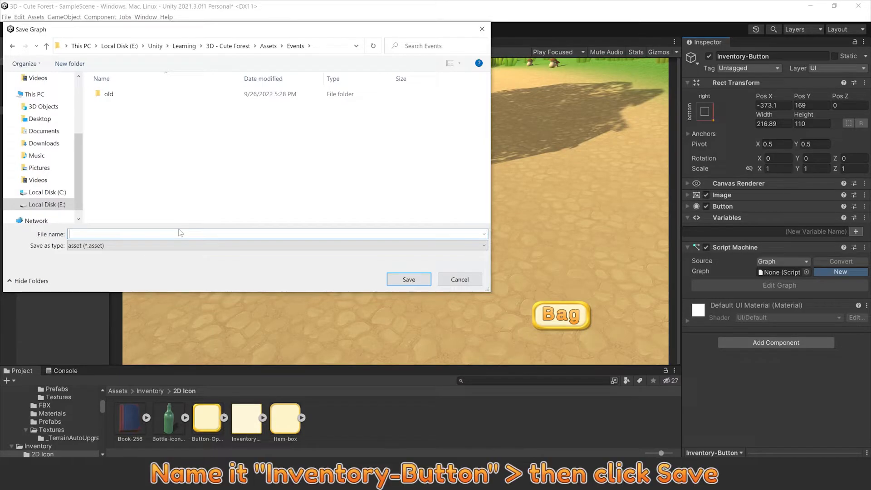
text(Inventory-Button)
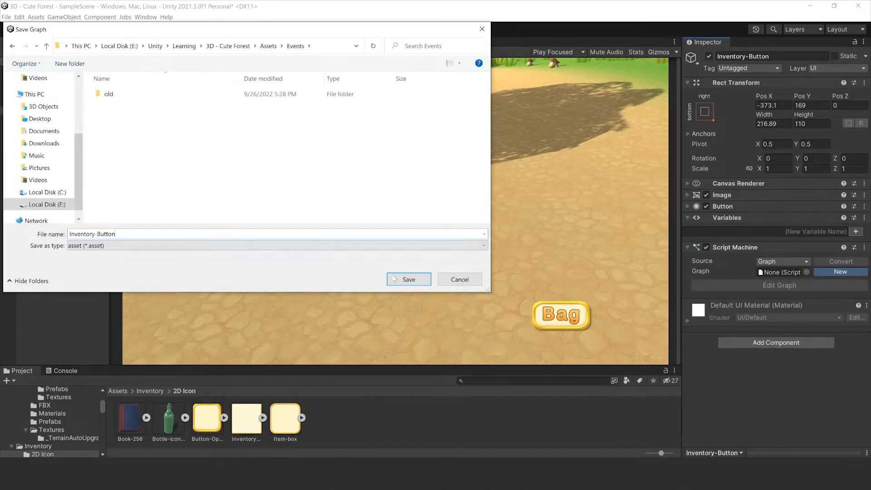
click(408, 279)
text(Inventory Object)
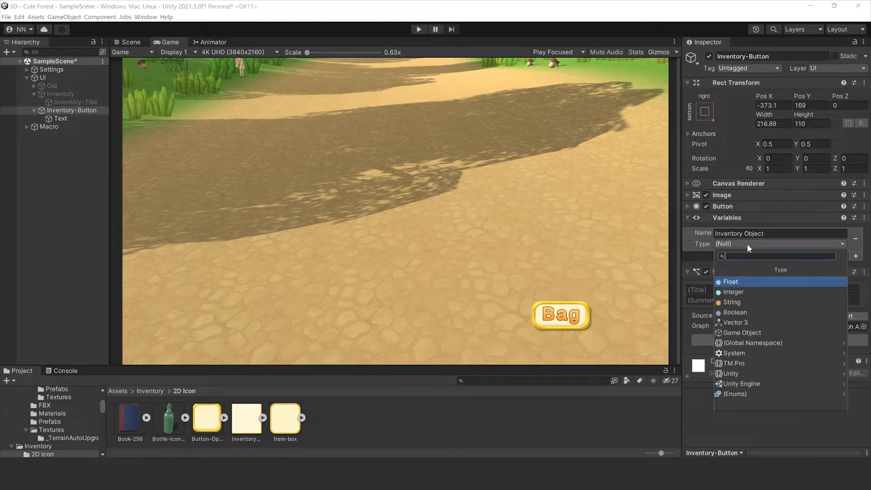
Step: Make Inventory Object a Game Object variable holding the Inventory panel
click(742, 332)
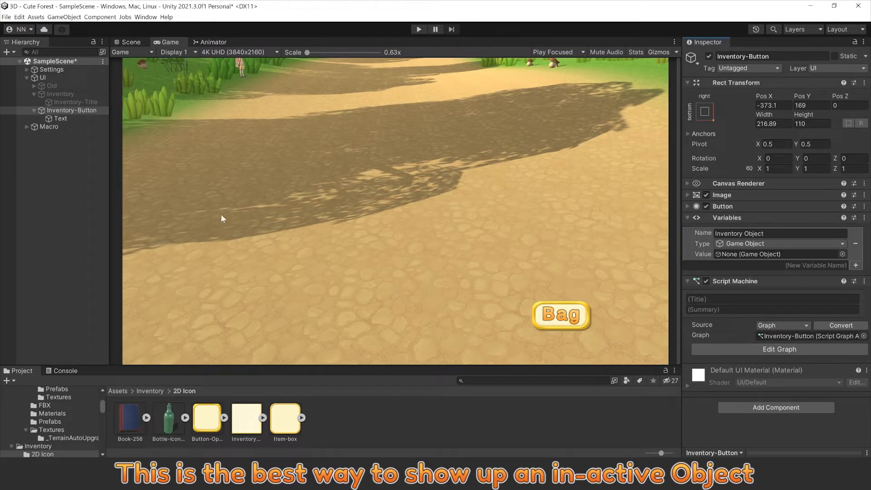
click(60, 93)
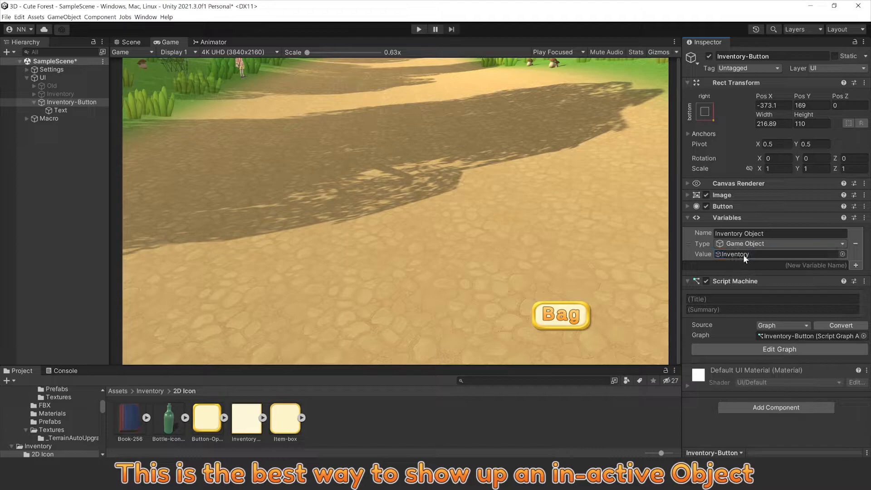
Step: Add an On Button Click event node to the button's script graph
click(778, 349)
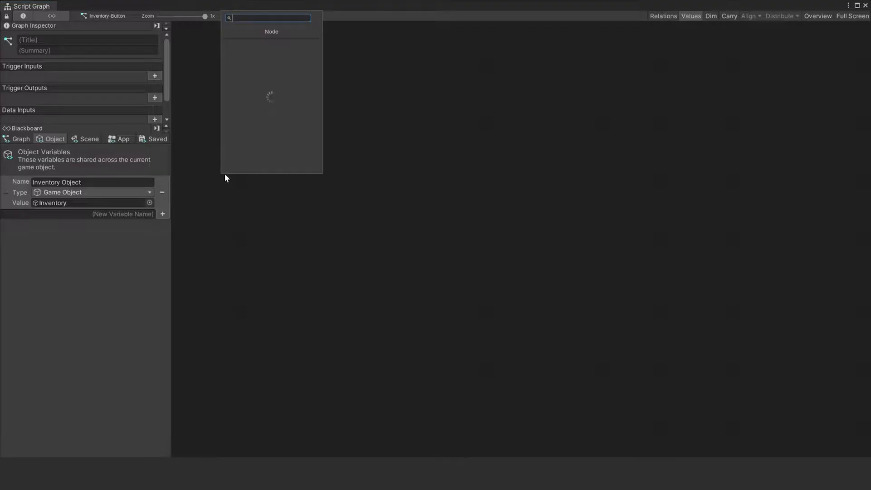
text(on)
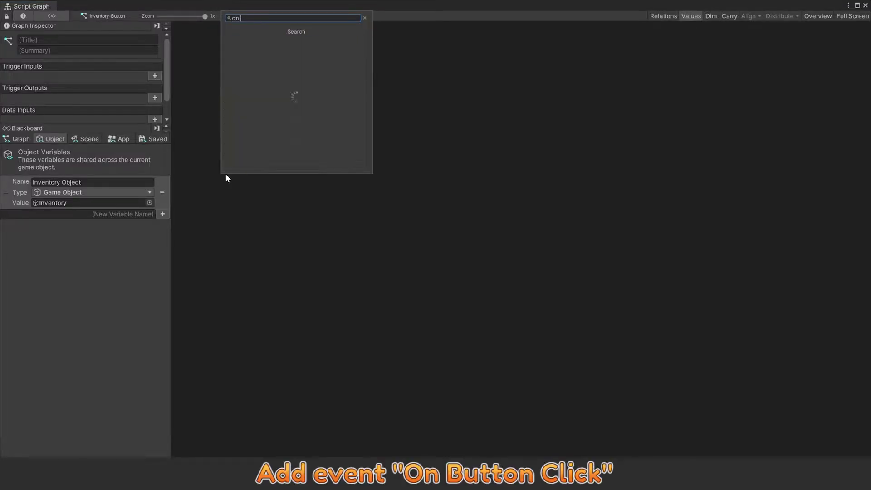
click(294, 94)
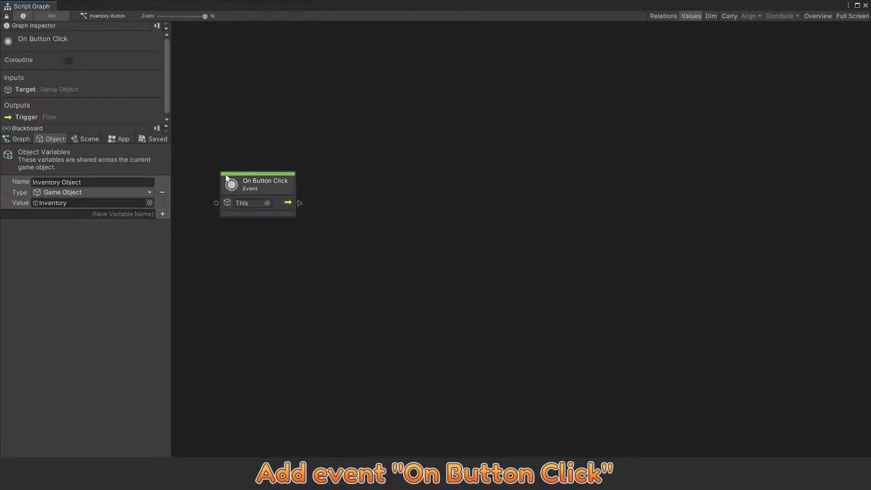
drag(258, 183, 225, 167)
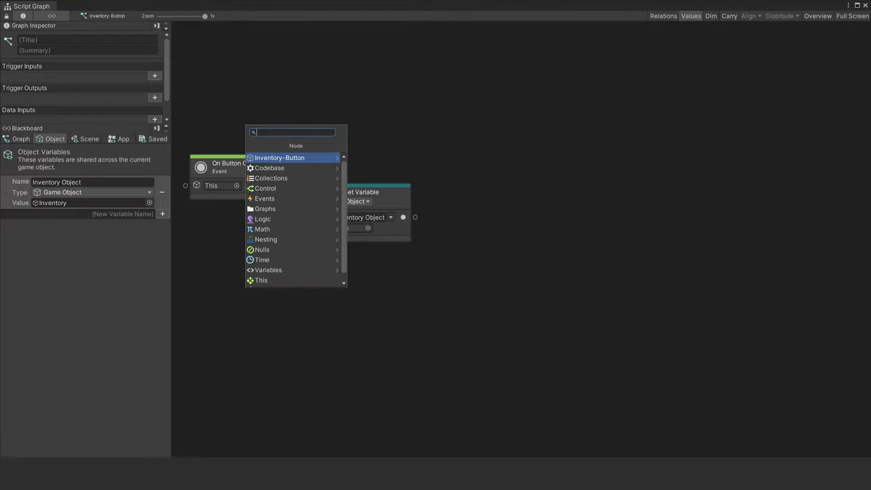
Step: Connect a Game Object Set Active node with Value ticked, then test in Play mode
text(game)
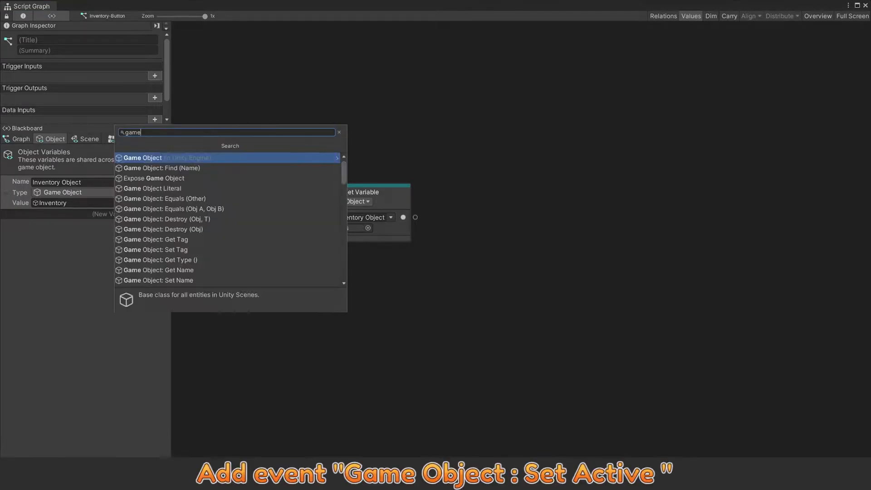
text(a)
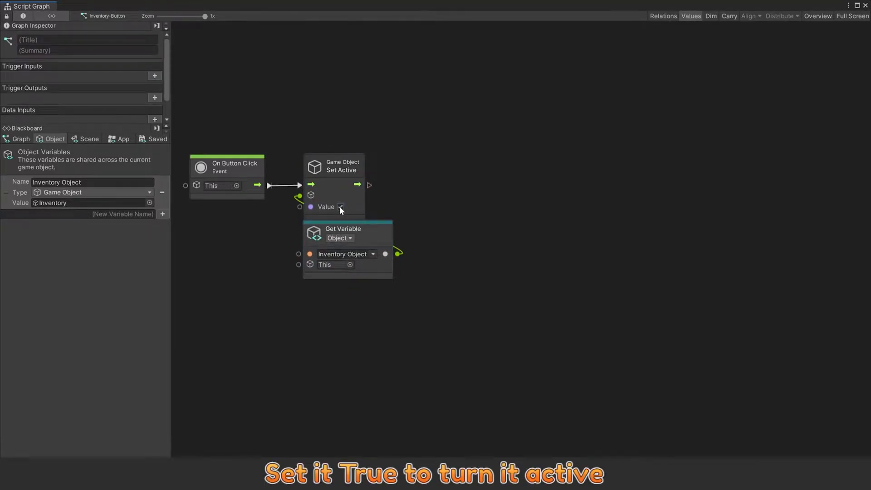
click(341, 207)
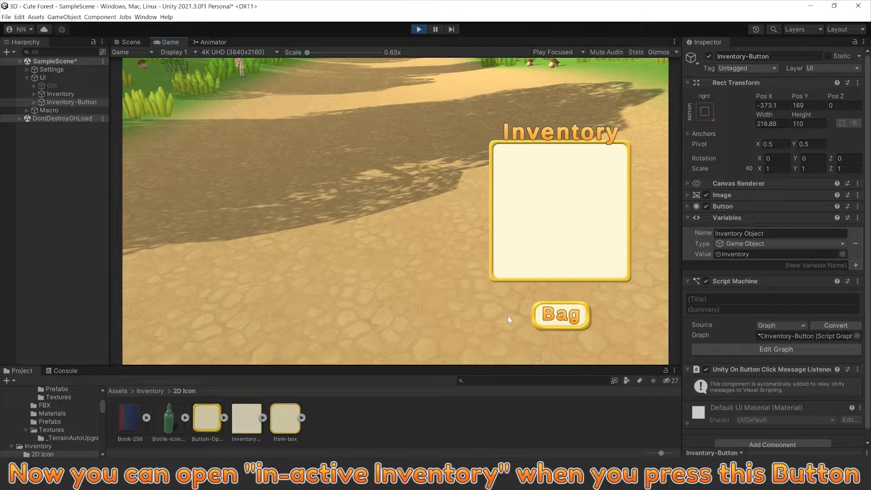
click(775, 348)
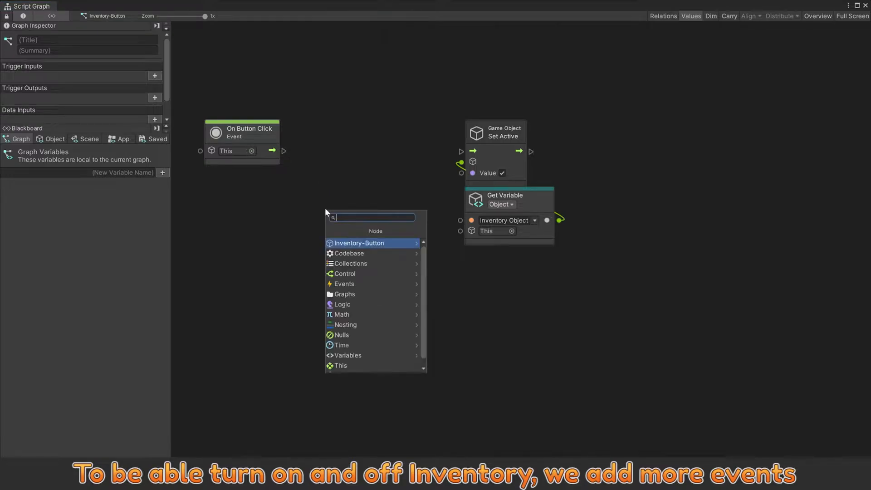
Step: Add Get Active Self, Get Variable and If nodes so Bag toggles the panel
text(get act)
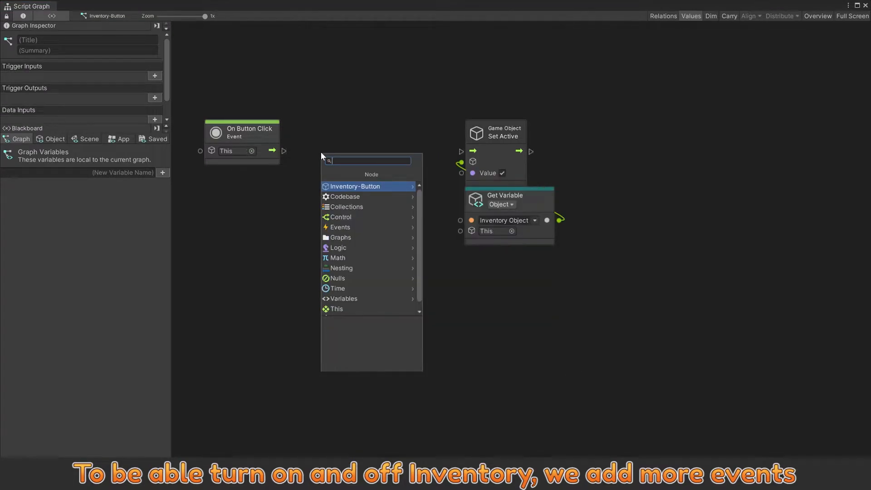
text(game get)
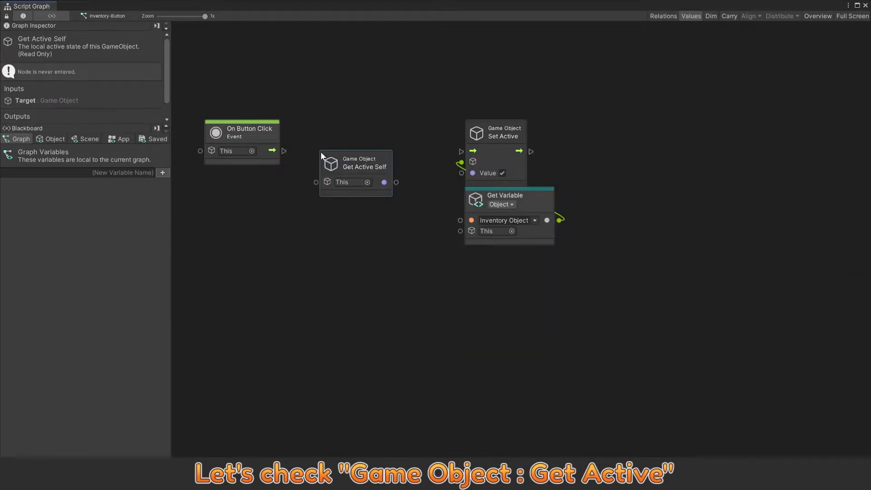
click(505, 198)
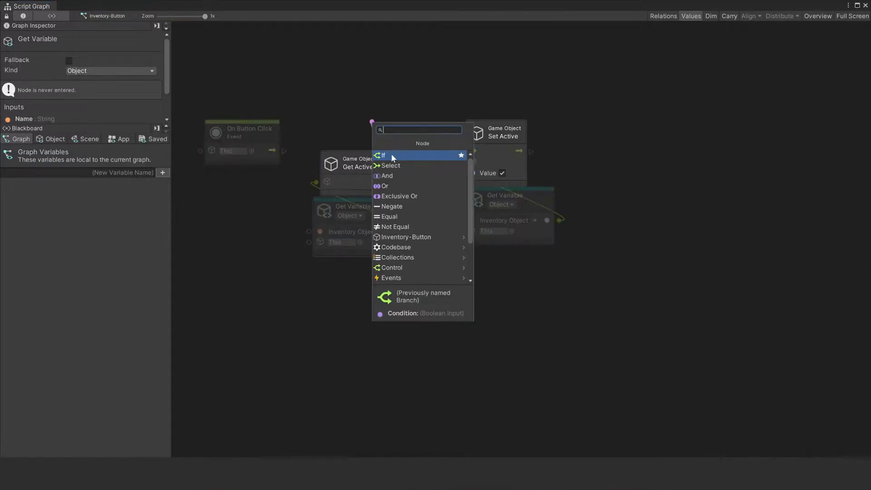
click(384, 155)
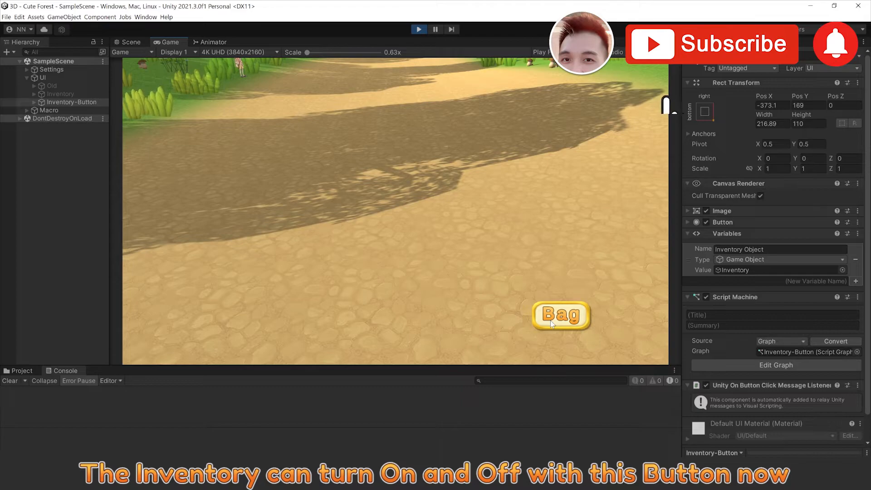
Step: Test the Bag button in Play mode, stop playing, and re-enable the Inventory object
click(561, 315)
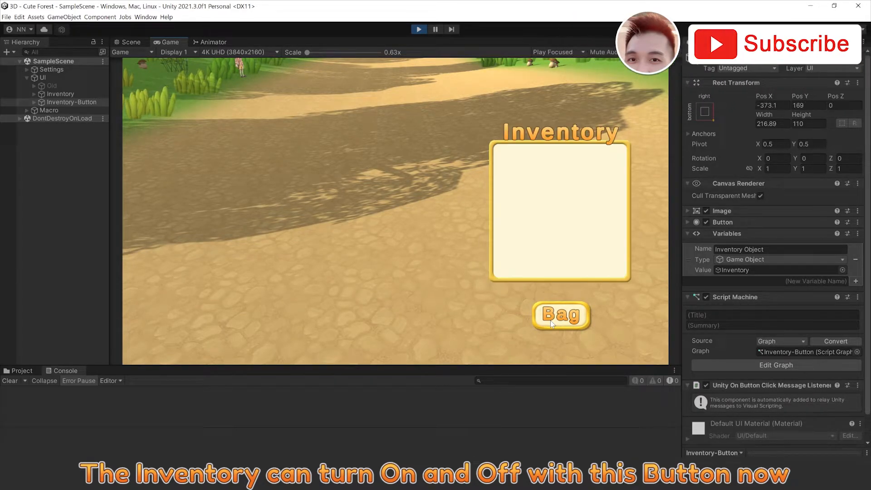
click(561, 315)
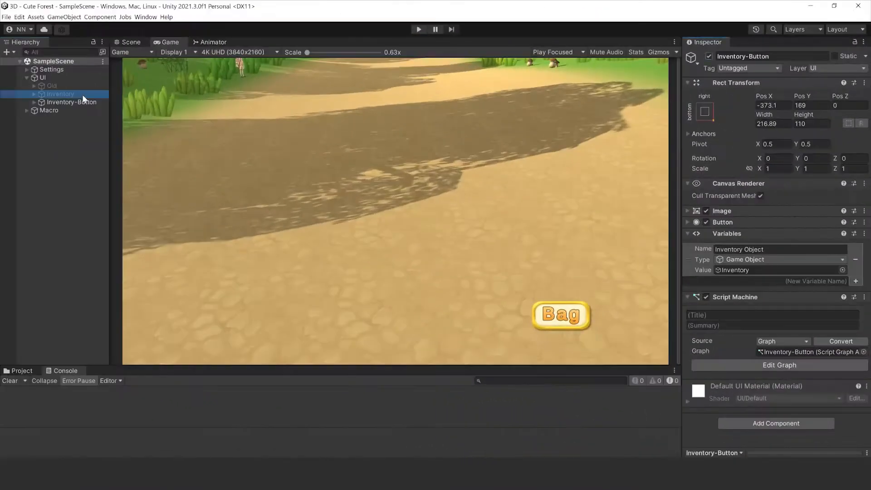
click(60, 93)
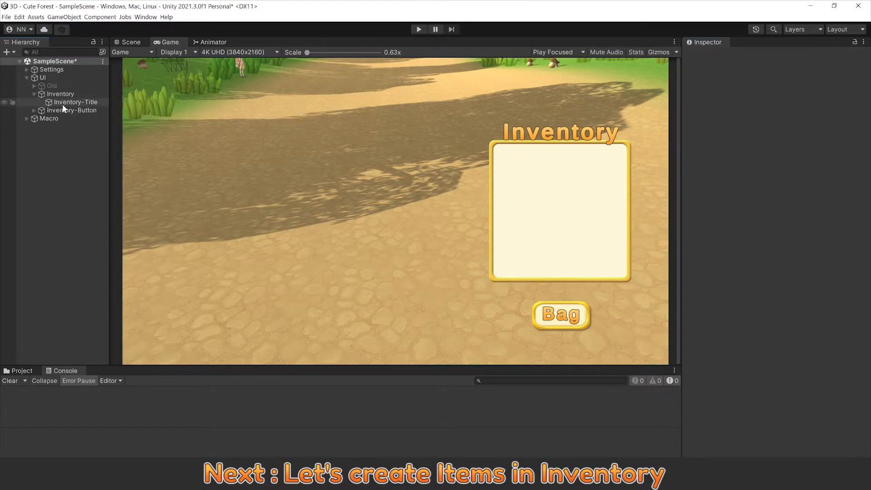
Step: Create a UI Image inside the Inventory object from its right-click menu
click(60, 94)
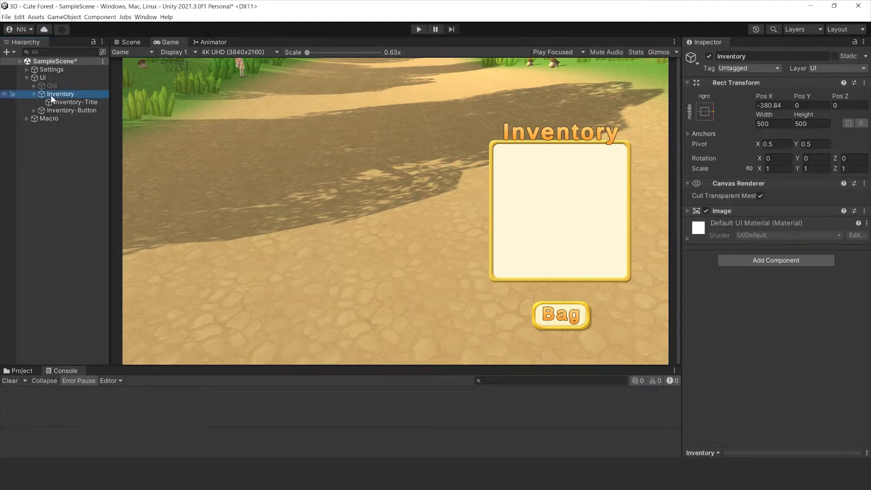
right_click(60, 94)
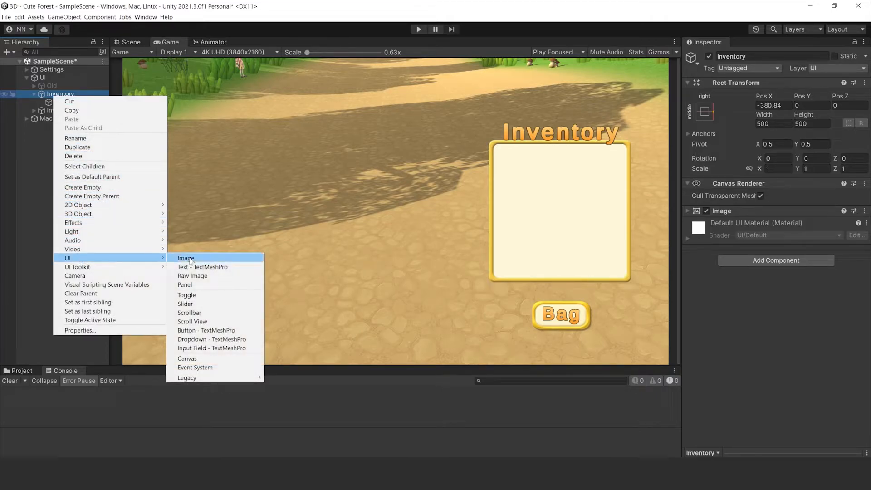
click(185, 257)
text(Item)
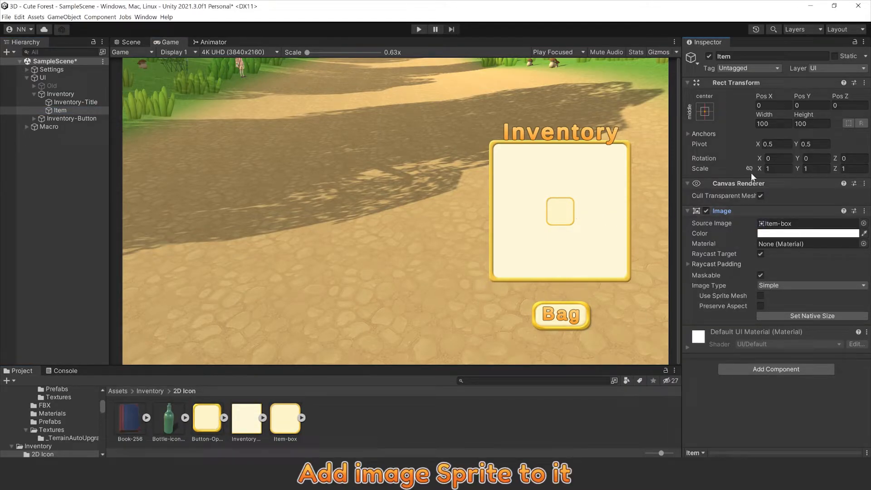
mouse_move(60, 151)
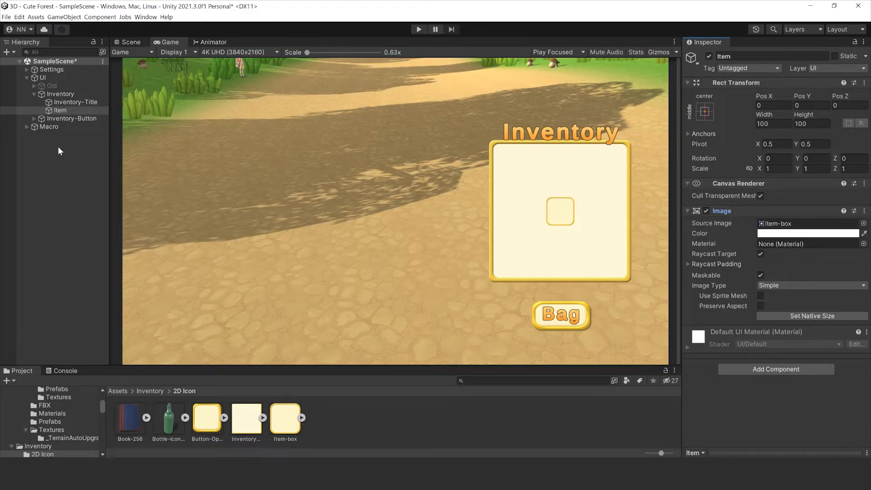
Step: Wrap Item in an empty parent Item List with a Grid Layout Group, width 500
right_click(59, 110)
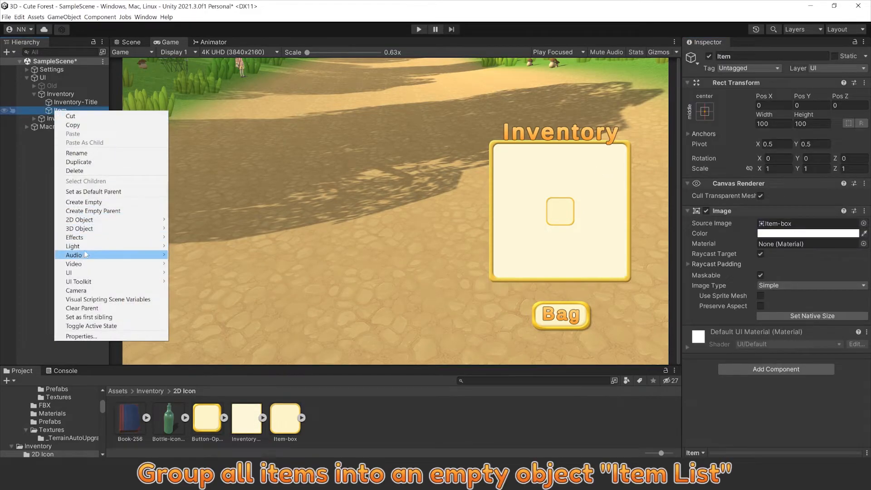
mouse_move(93, 210)
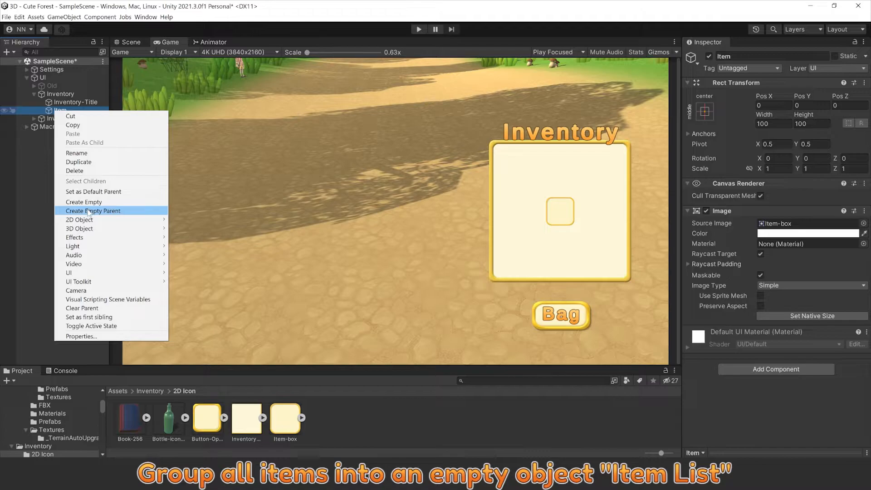
click(94, 210)
text(Item List)
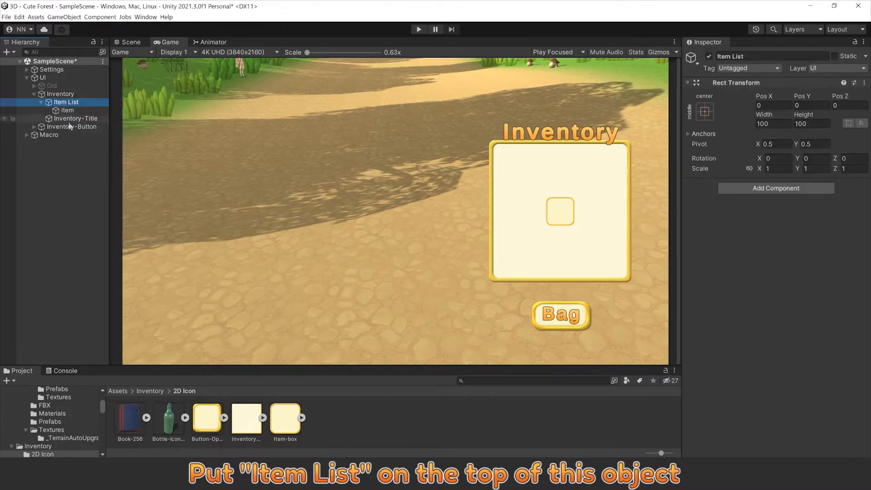
click(775, 188)
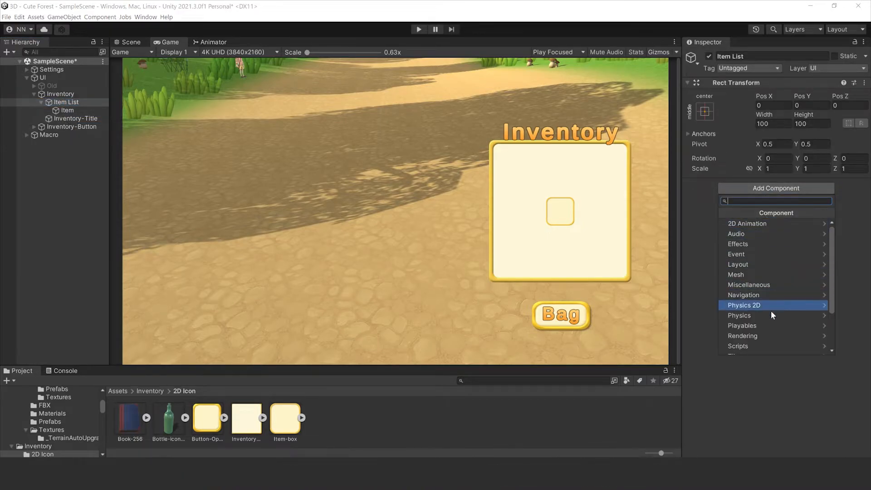
click(738, 264)
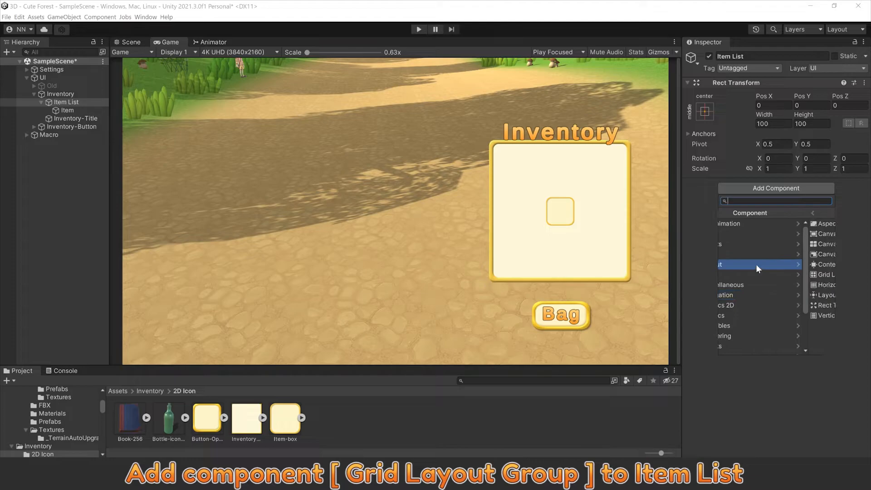
click(762, 264)
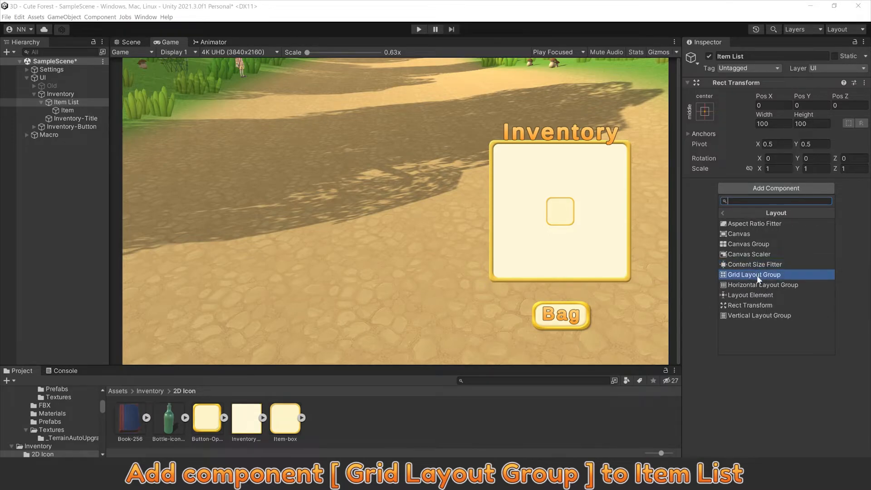
click(753, 275)
text(5)
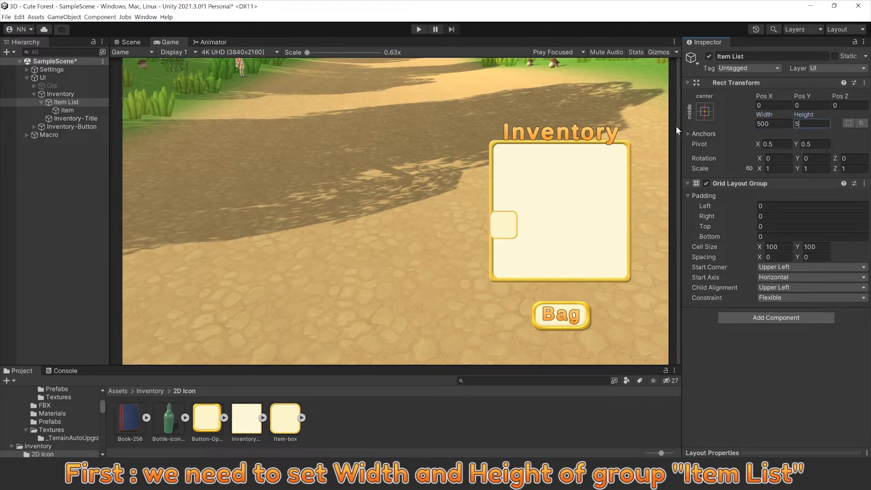
Step: Set Item List height to 500, duplicate Item, and set grid spacing to 14.04
text(00)
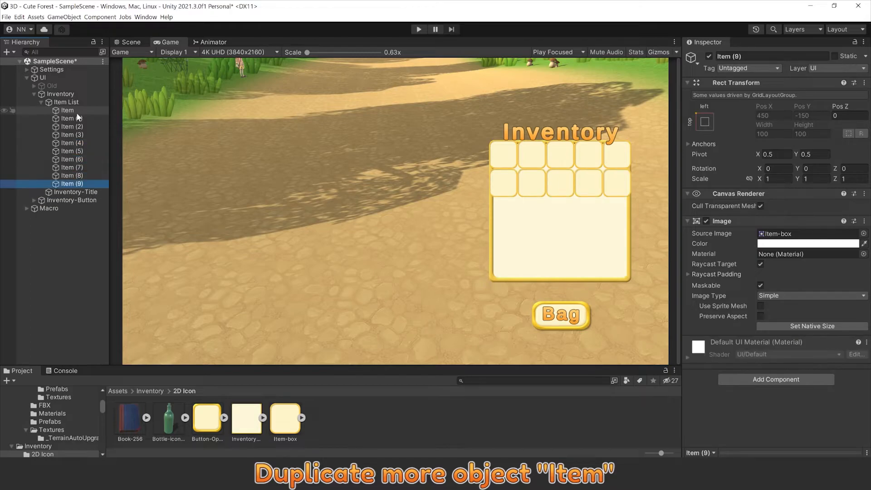
key(ctrl+d)
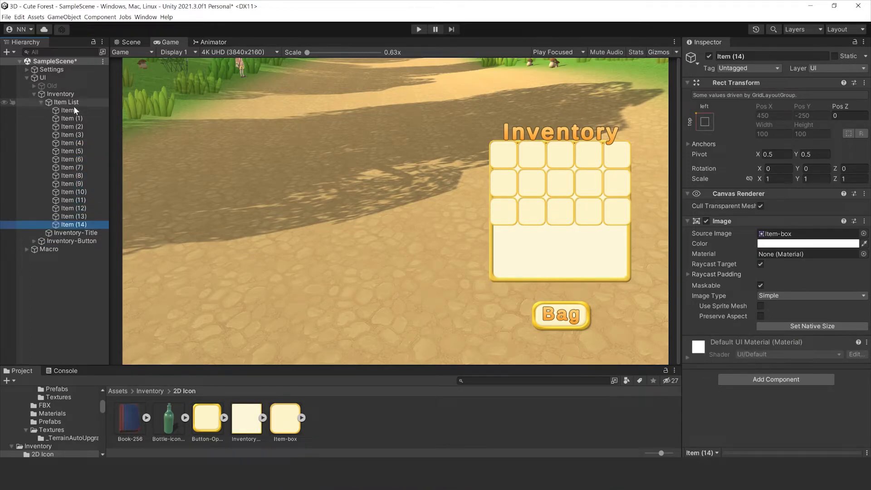
click(66, 102)
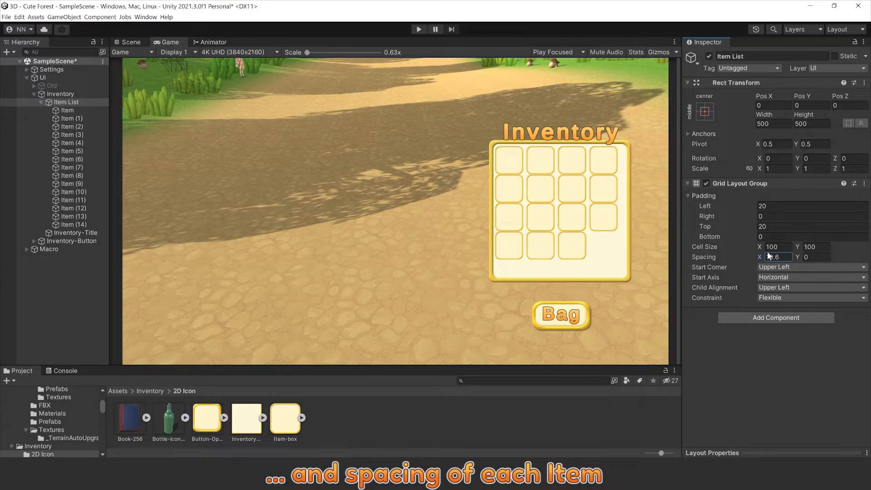
text(14.04)
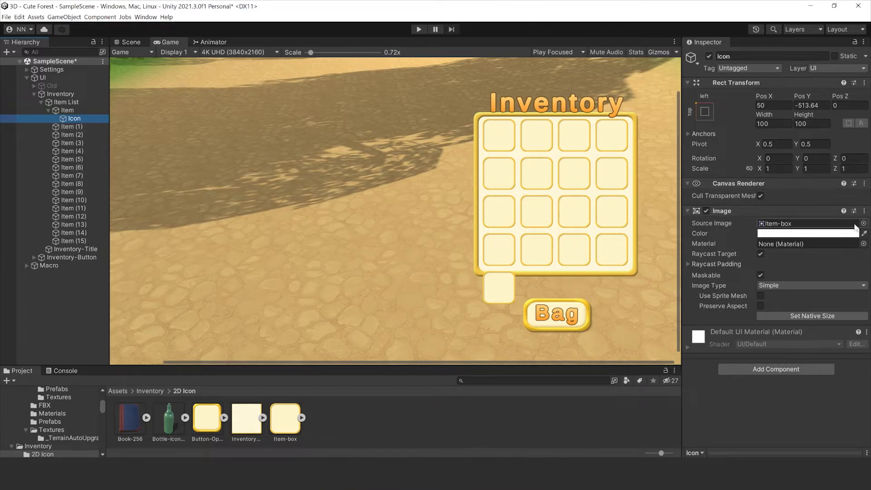
Step: Clear the Icon's source image, anchor it middle-center, size it 82×82, and assign its sprite
click(863, 223)
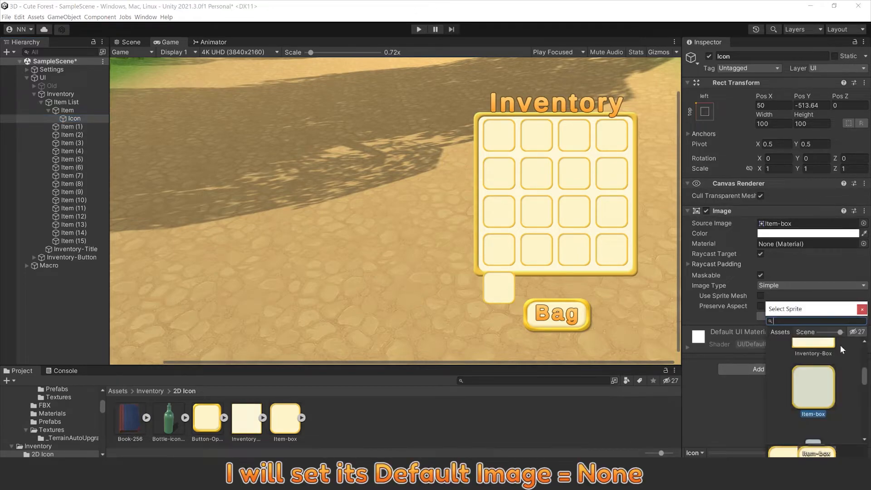
click(812, 386)
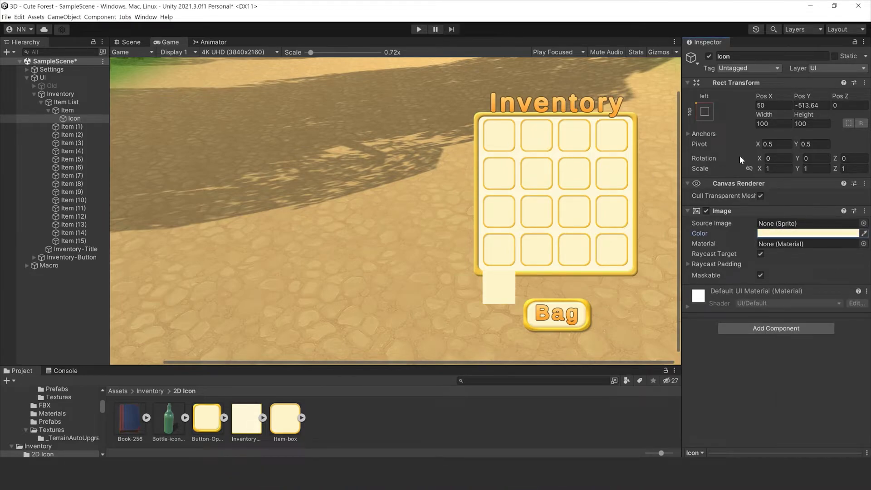
click(704, 111)
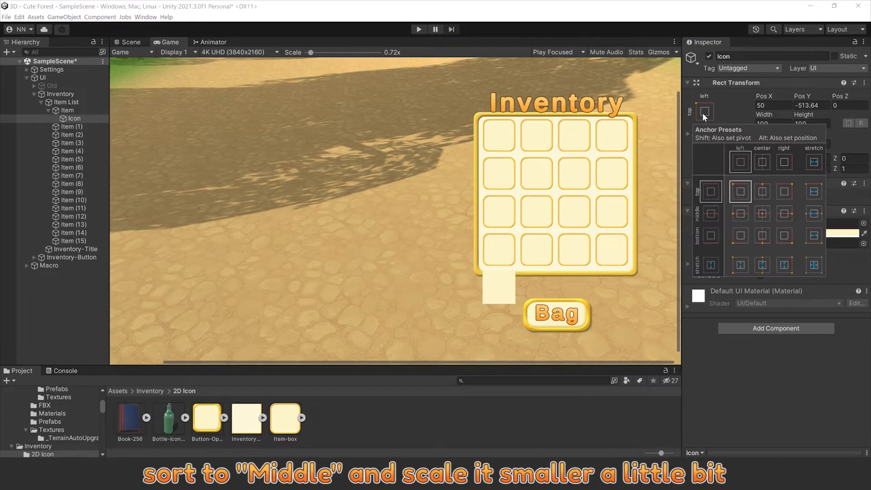
click(761, 213)
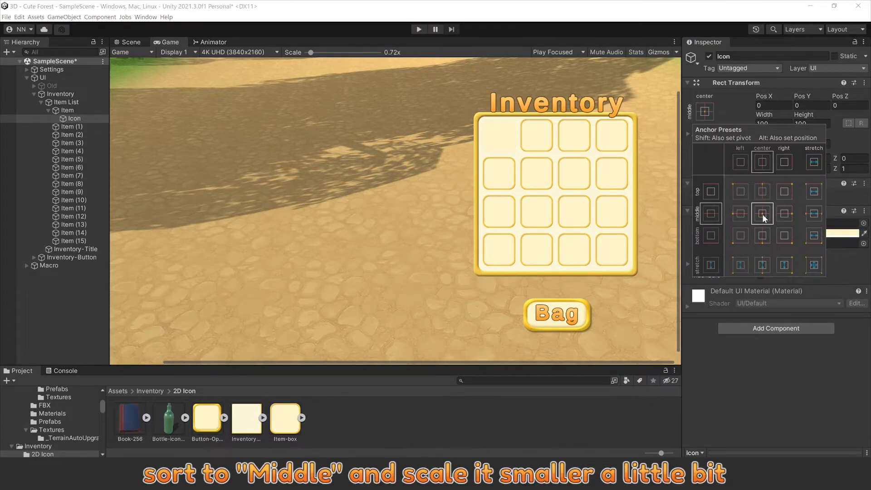
click(762, 213)
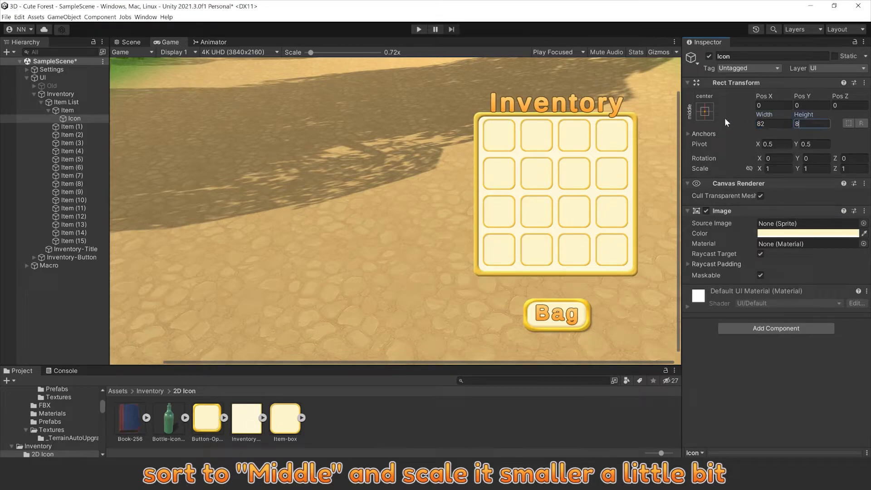
text(82)
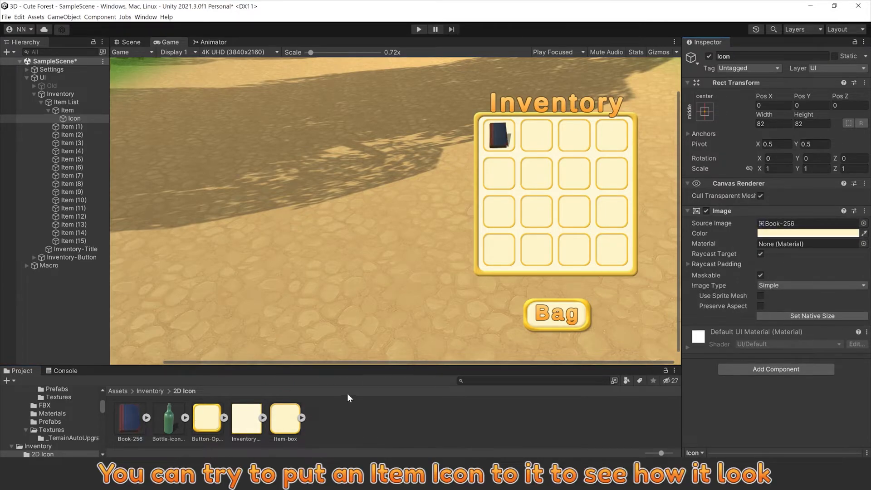
click(169, 422)
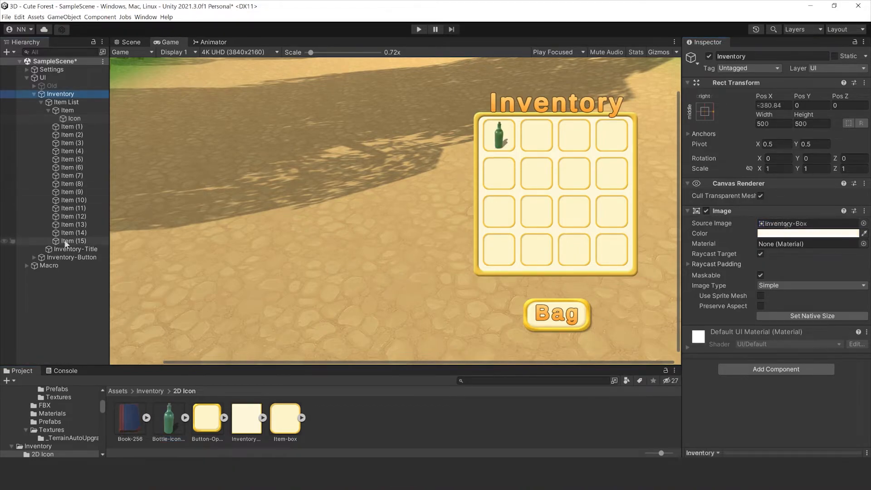
Step: Duplicate Inventory-Title as the slot's Amount text, entering x1234 and size values 56 and 3
click(75, 249)
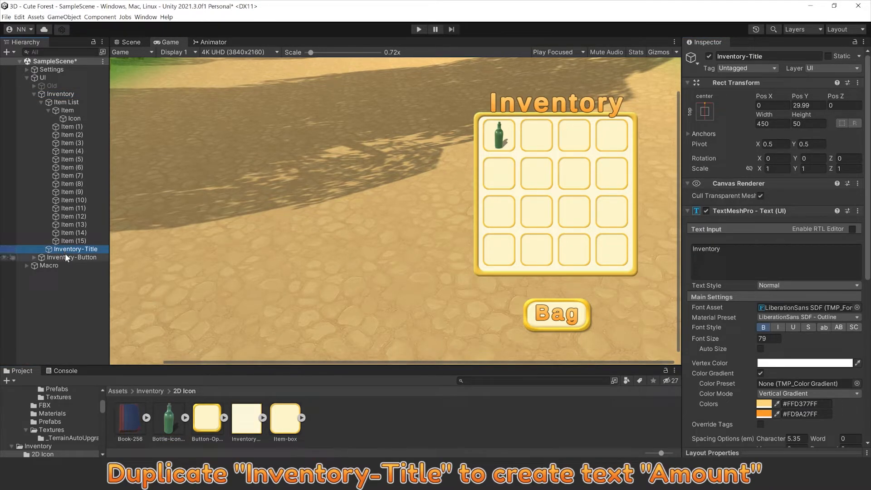
key(ctrl+d)
text(20)
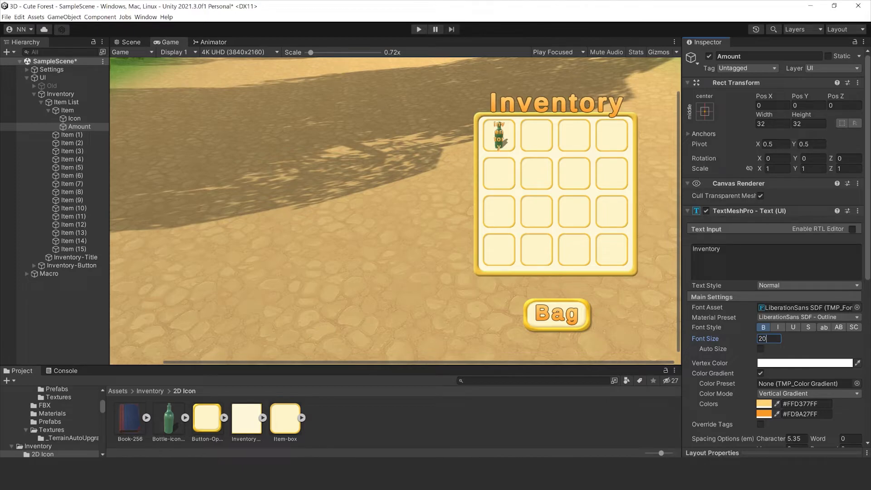
click(772, 261)
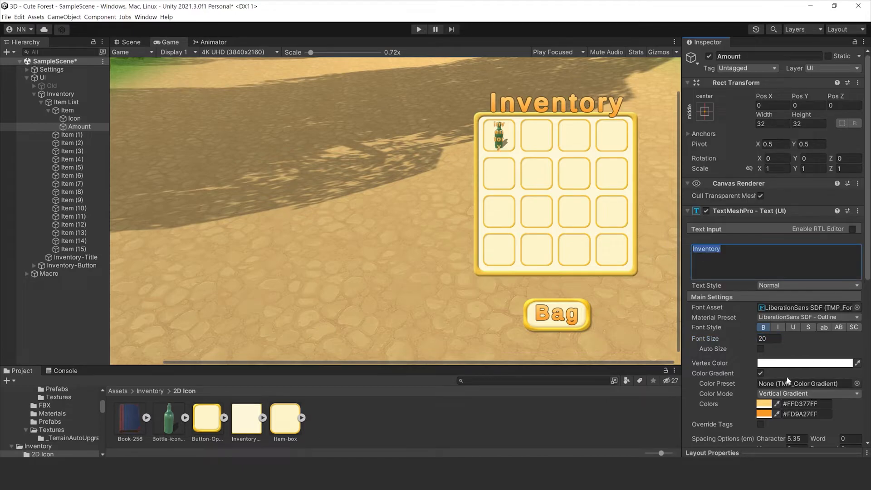
scroll(down, 3)
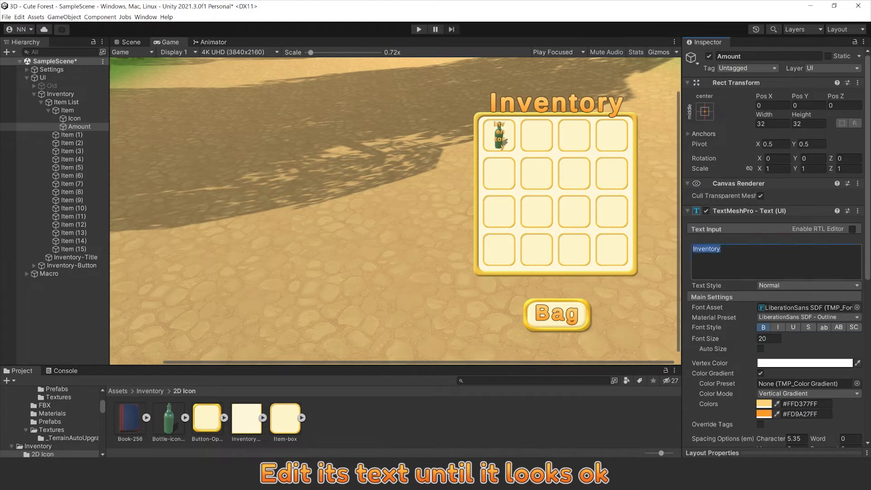
text(x1234)
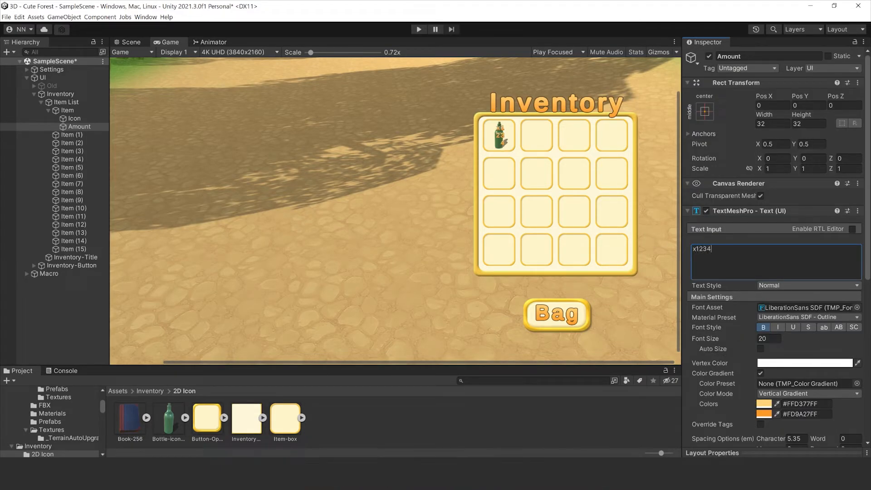
text(56)
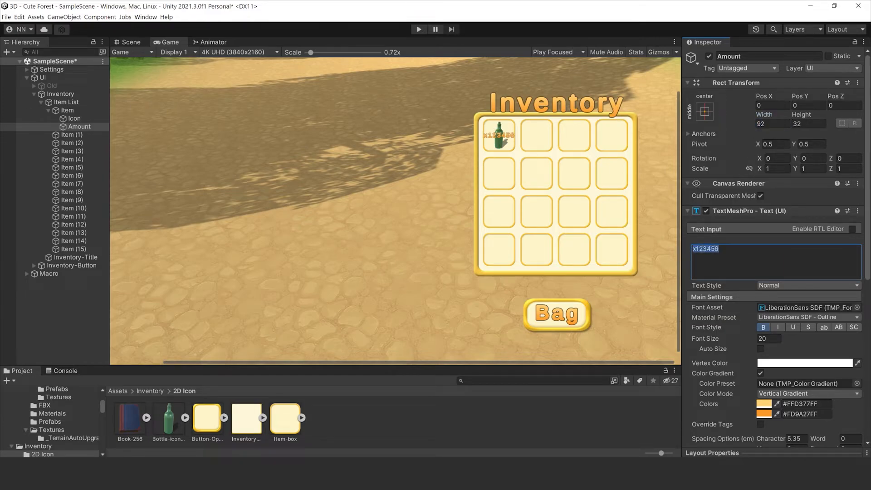
text(3)
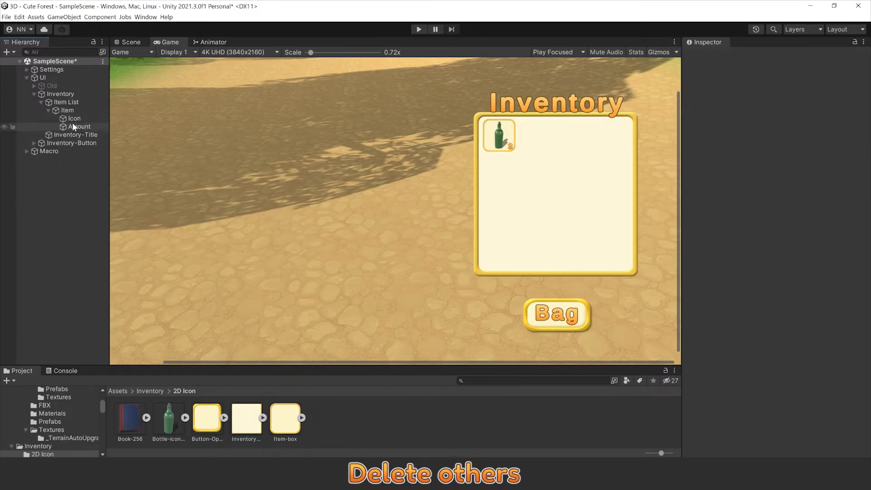
Step: Remove the Icon's bottle image, deactivate Amount, and select Item for prefab creation
click(74, 118)
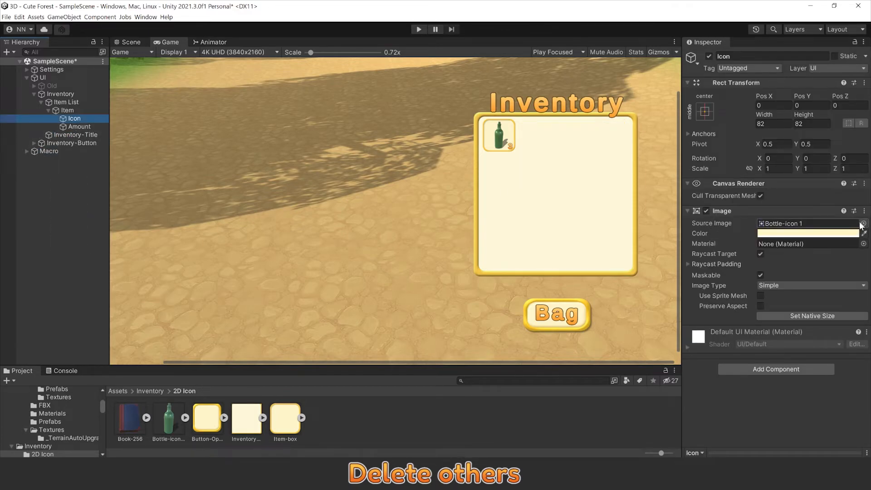
click(863, 224)
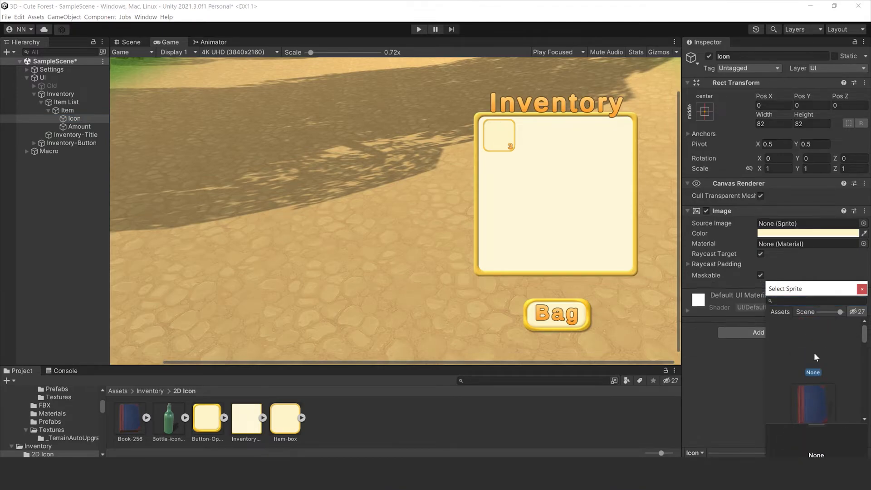
click(79, 126)
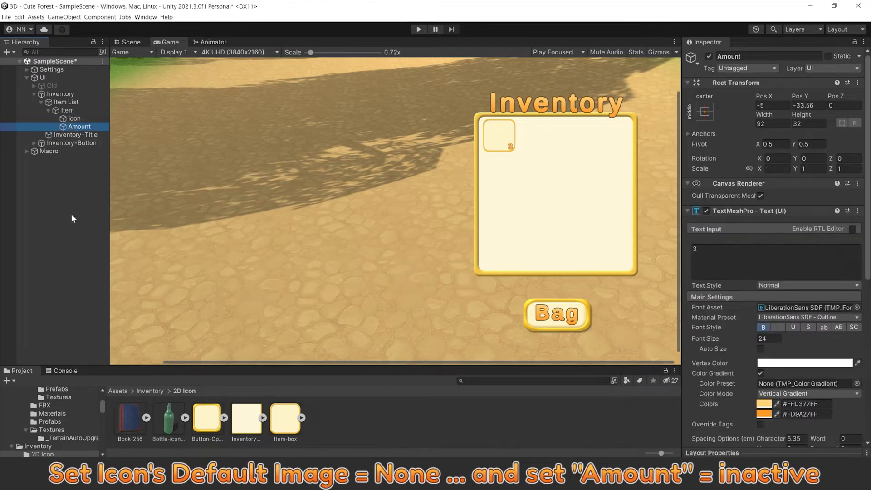
click(710, 56)
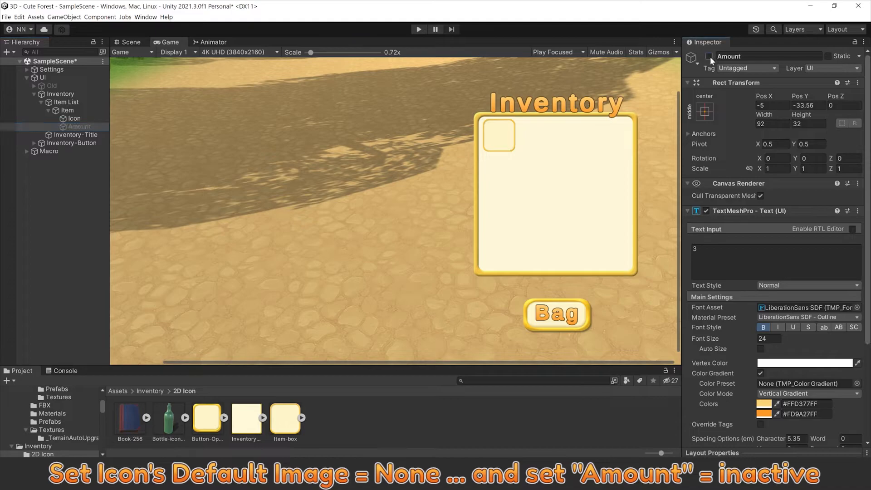
click(710, 56)
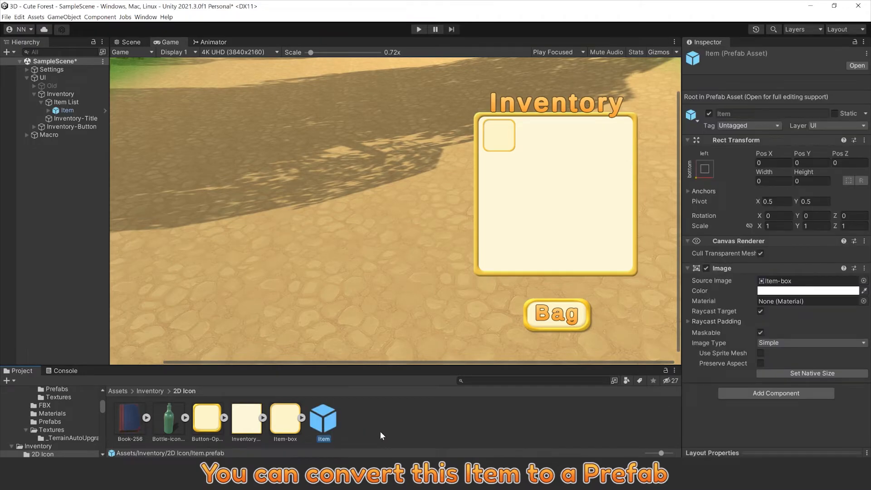
mouse_move(72, 134)
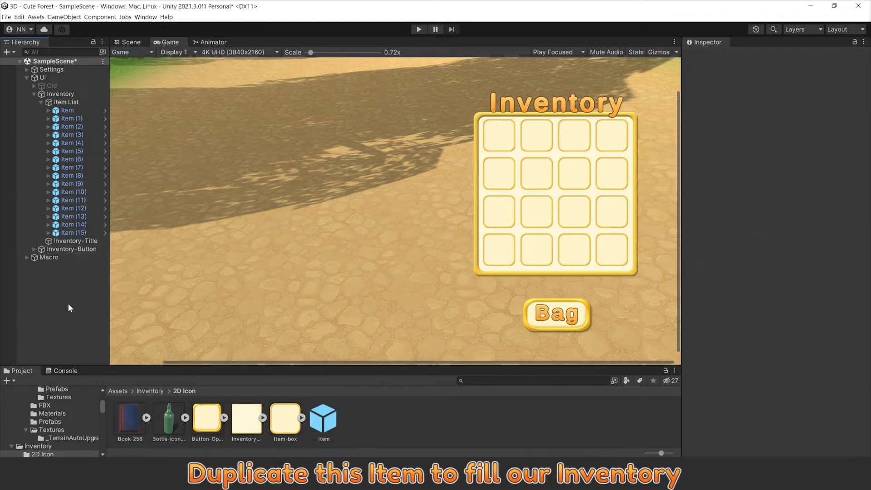
Step: Enter Play mode and press Bag to show the Inventory panel
click(418, 29)
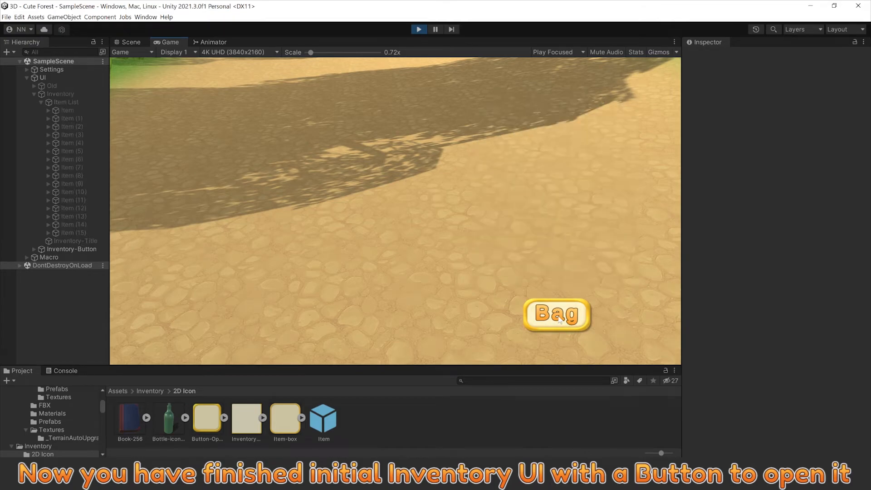
click(556, 315)
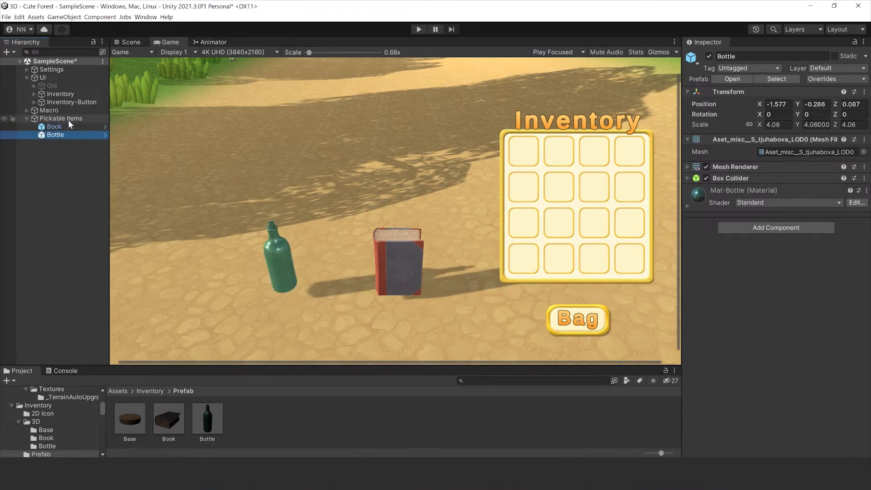
Step: Copy the bottle's base to the book's position and parent it under Base
click(55, 127)
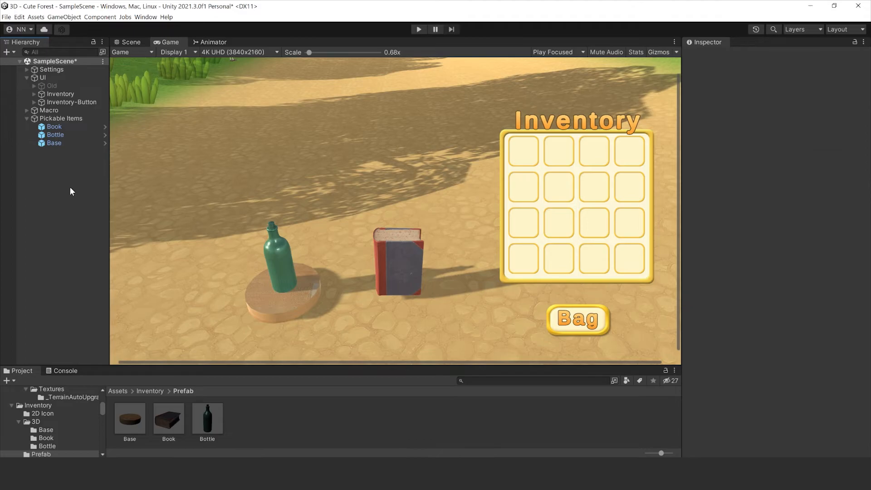
click(54, 143)
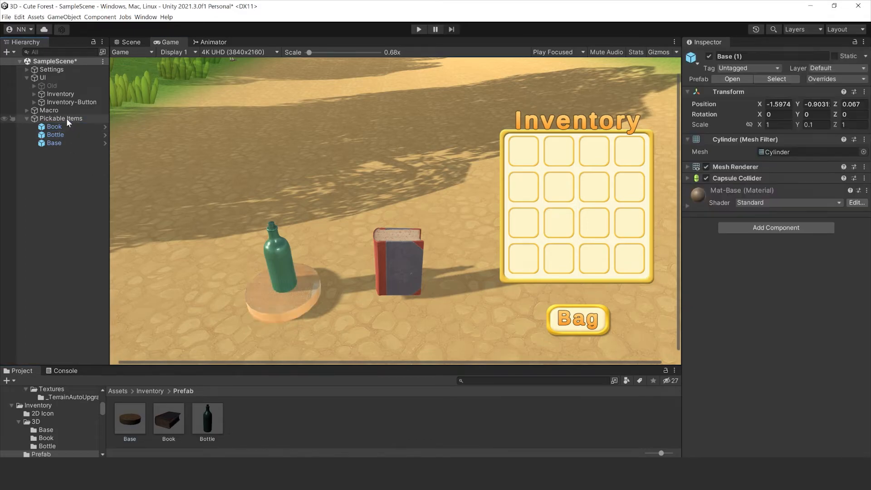
click(59, 151)
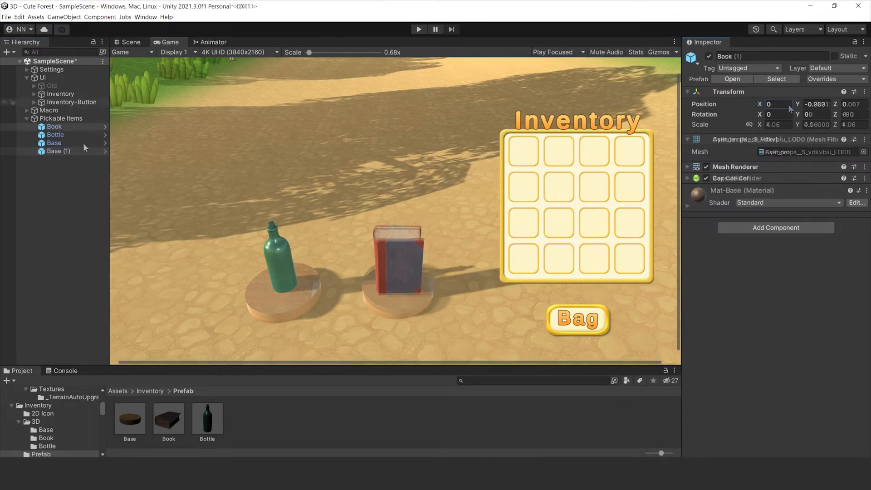
click(59, 151)
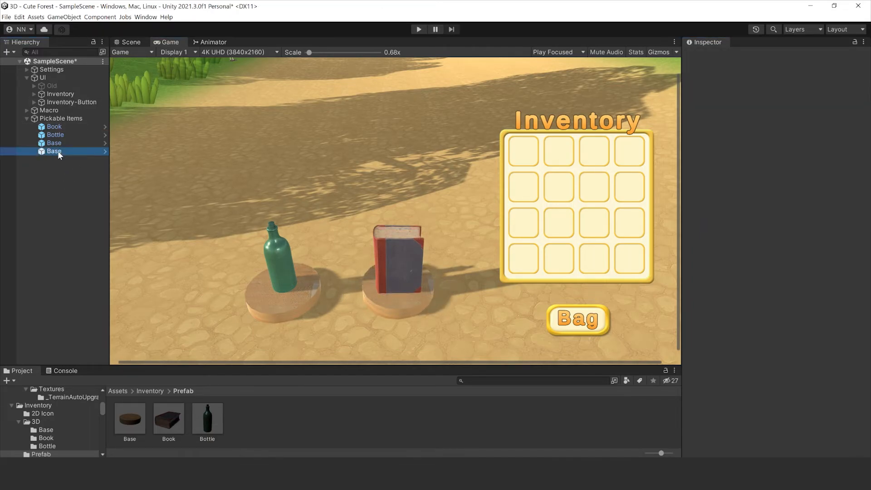
click(26, 110)
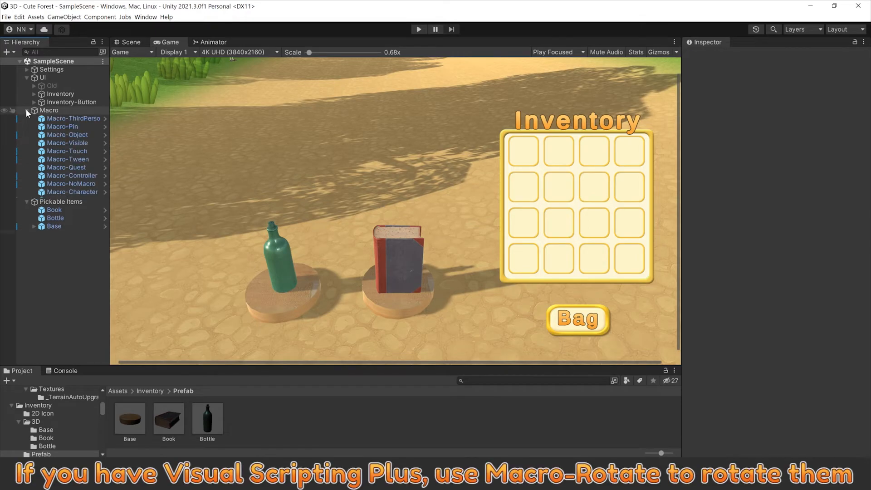
Step: Add Macro-Rotate and paste its Script Machine onto Book and Bottle
click(67, 200)
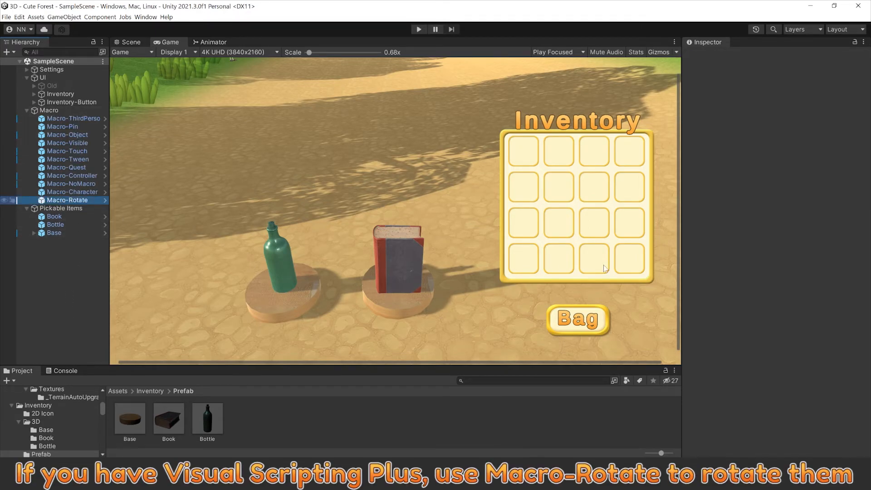
click(67, 200)
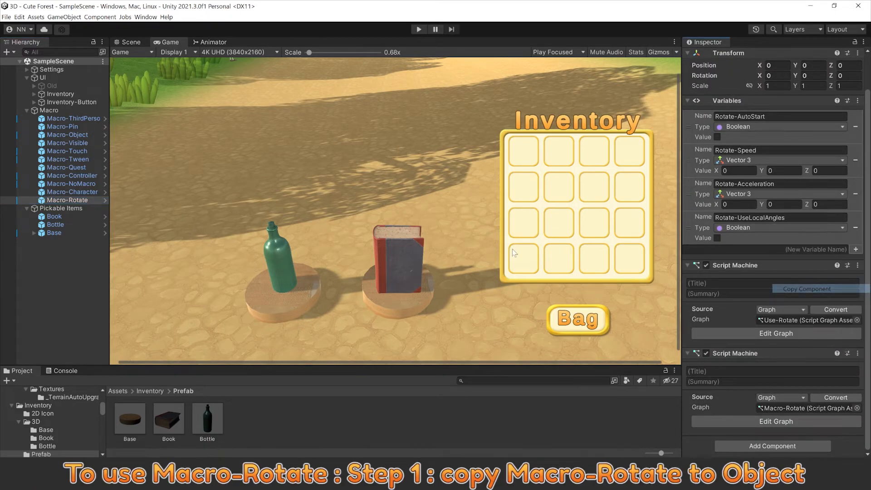
click(55, 223)
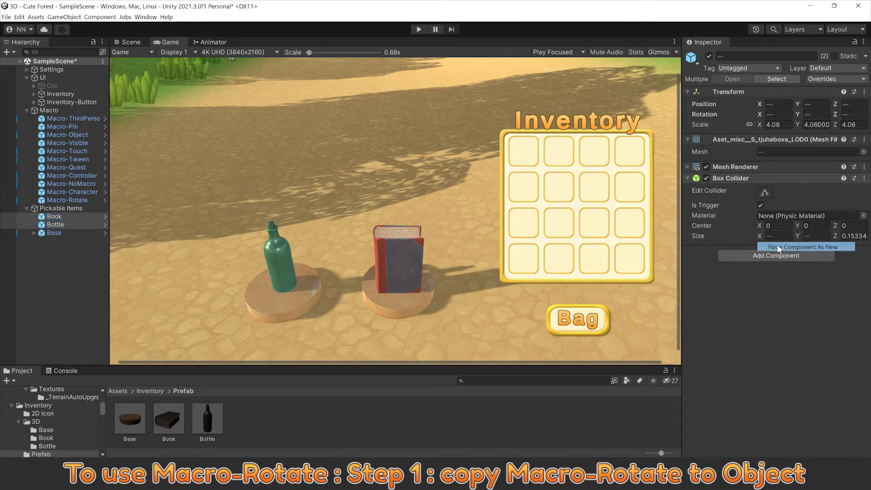
click(67, 200)
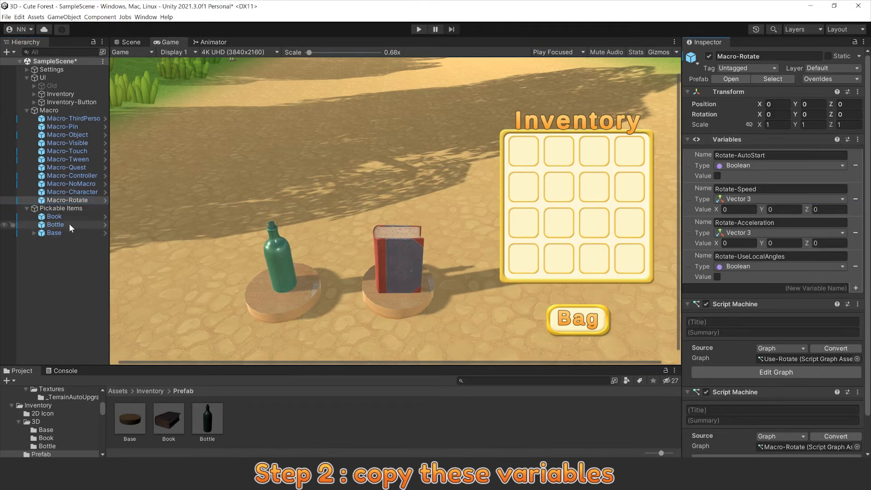
Step: Paste the rotate Variables onto Book and Bottle and set Book's Y speed to -100
click(55, 216)
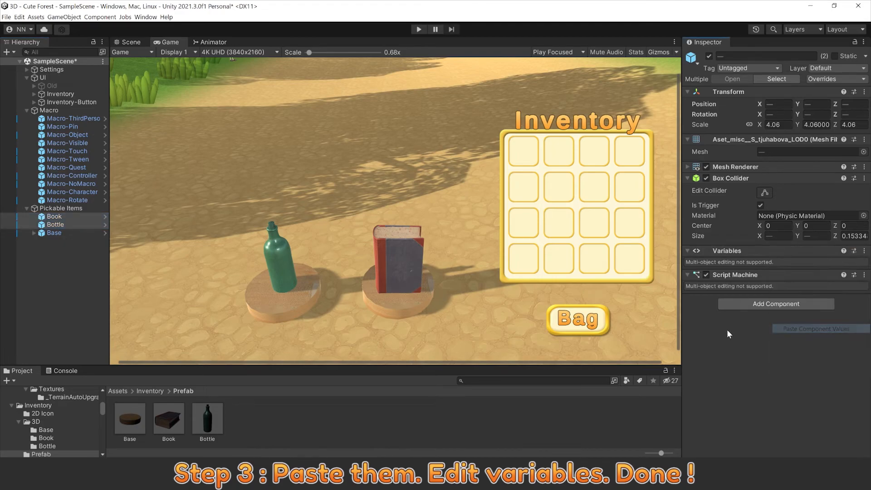
click(693, 250)
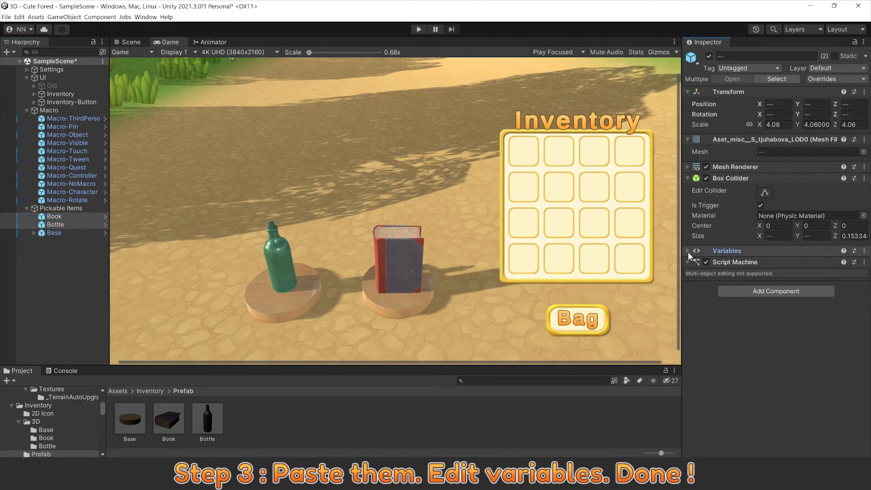
click(54, 216)
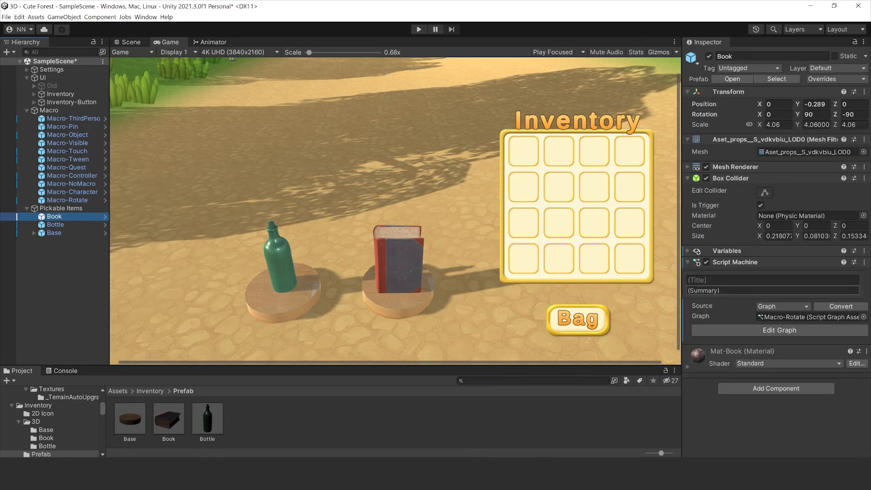
scroll(down, 3)
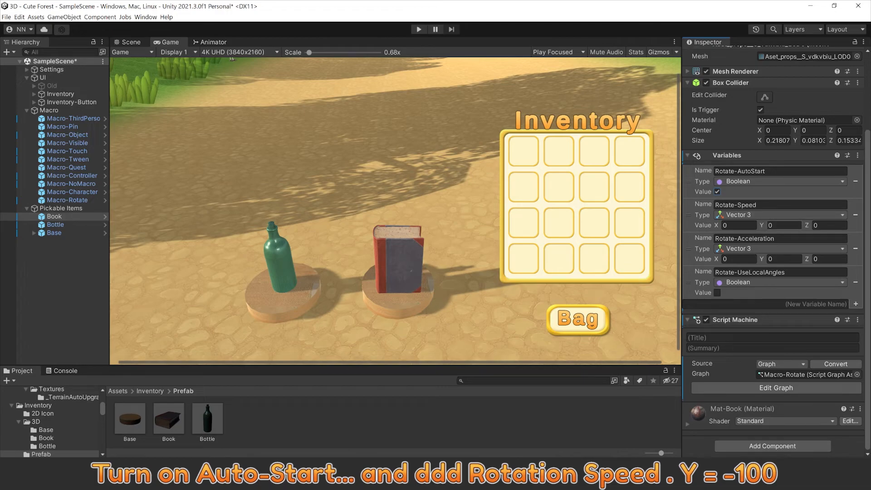
text(-100)
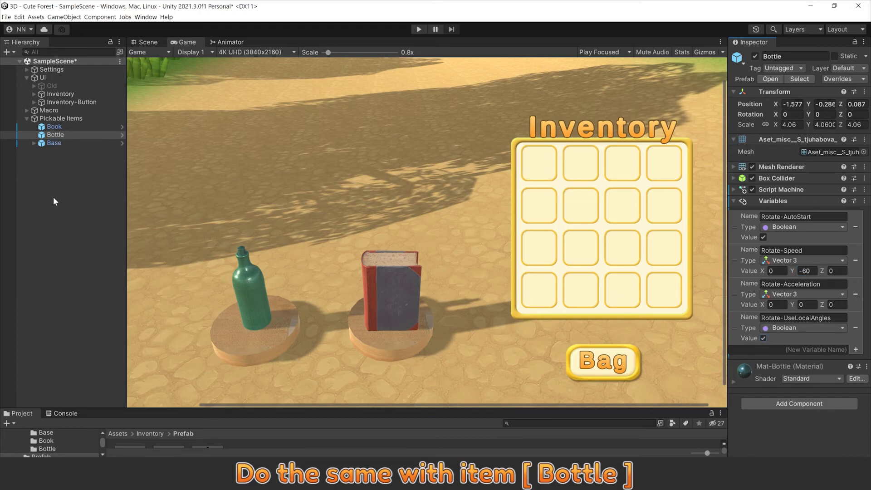
Step: Play the scene and toggle the Bag button repeatedly to show and hide the Inventory panel
click(418, 29)
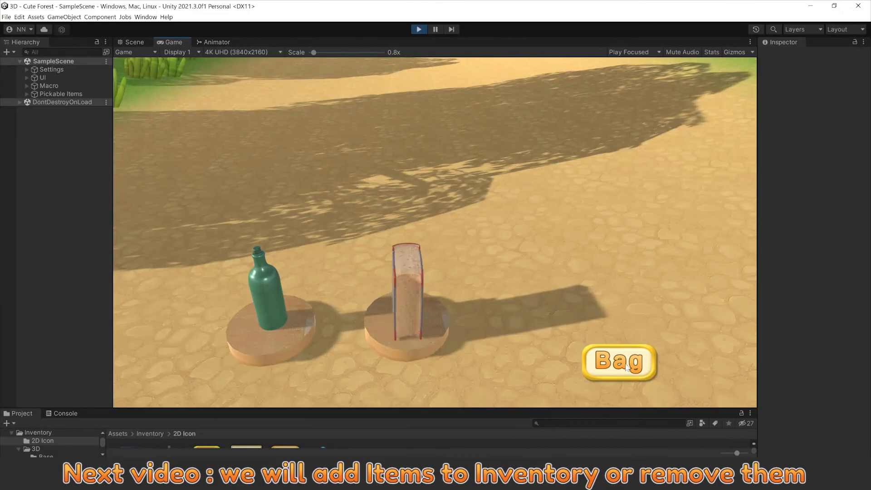
click(618, 361)
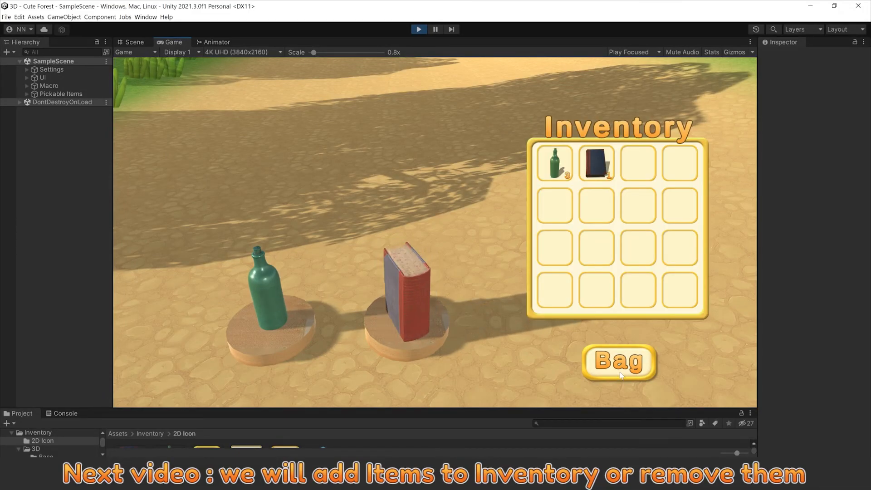
click(618, 362)
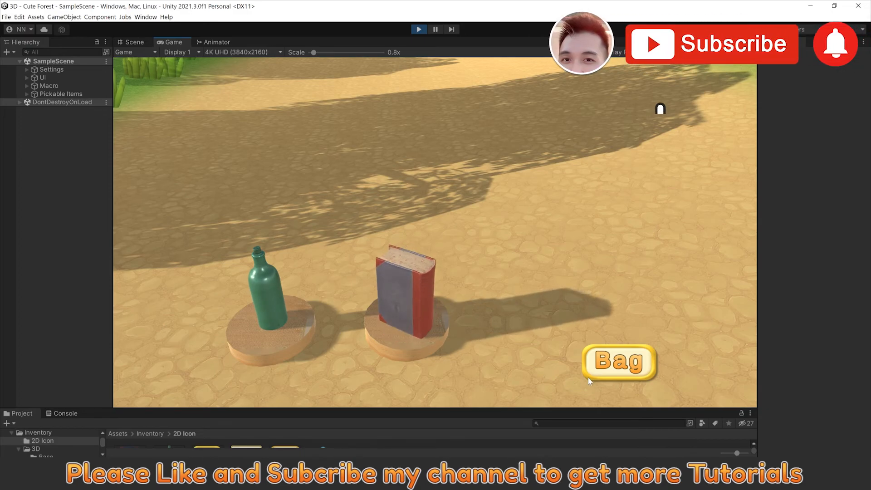
click(618, 362)
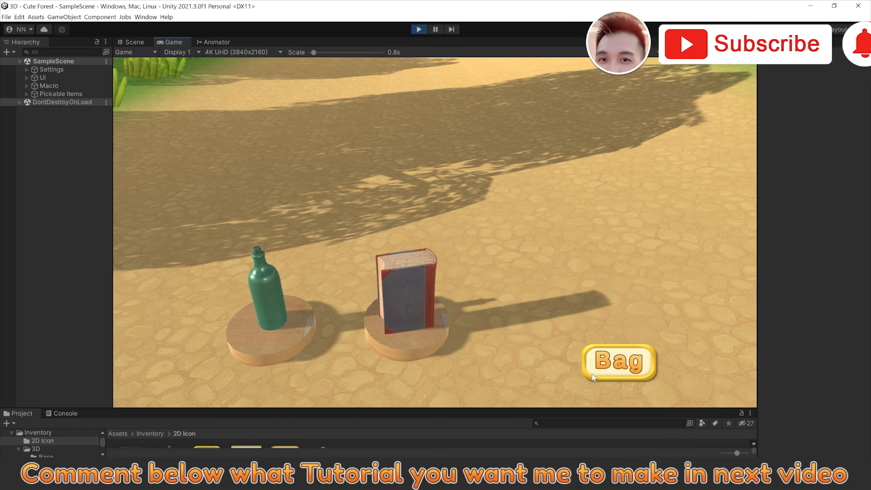
click(618, 363)
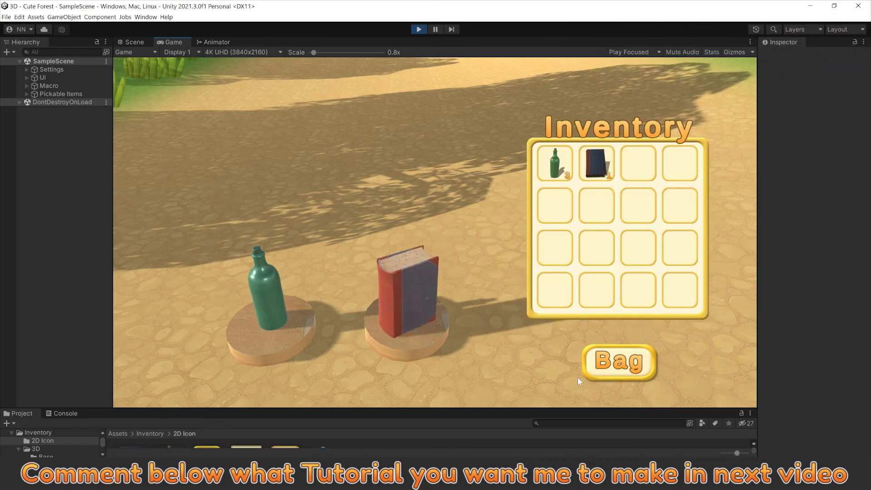
click(618, 363)
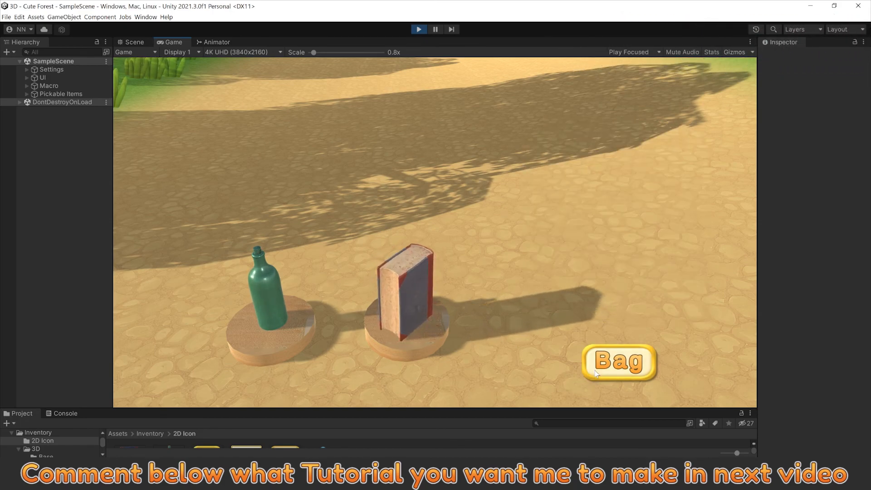
click(617, 362)
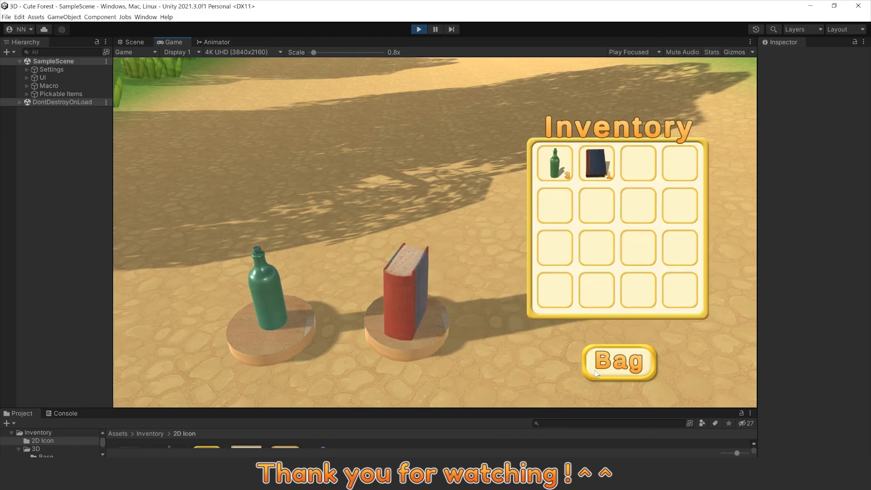